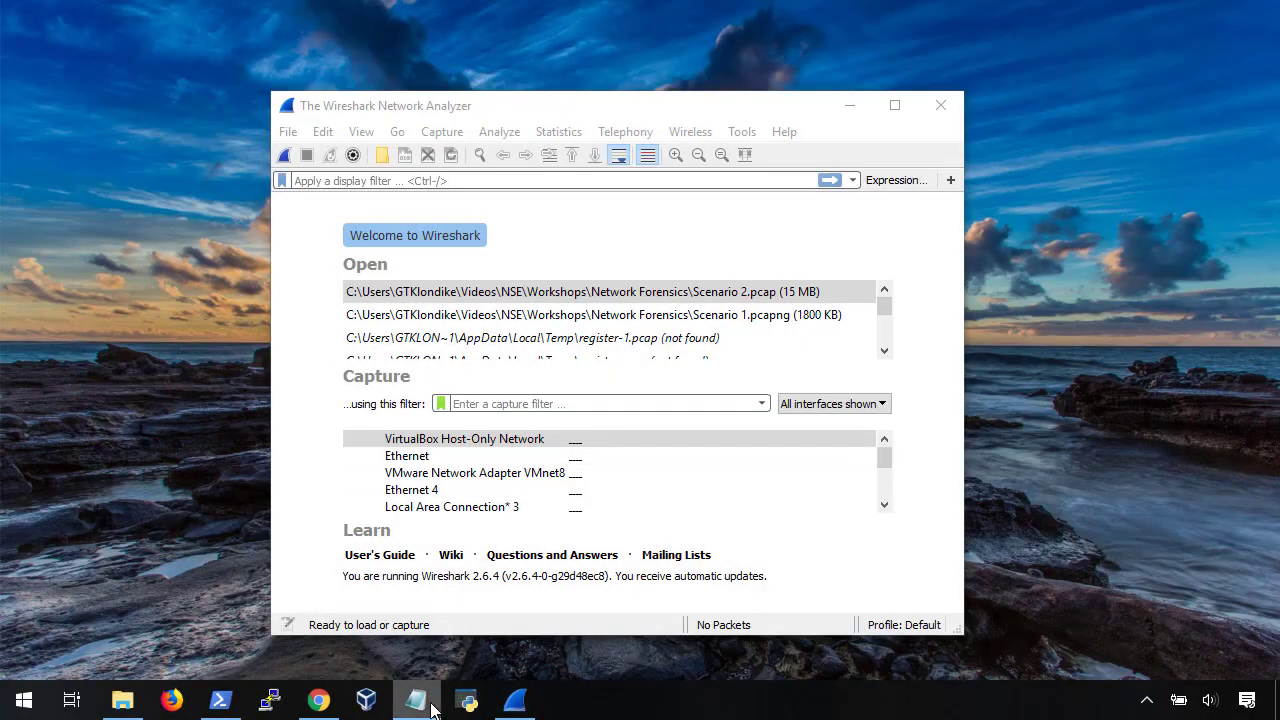
# Open Scenario 2.pcap from the welcome screen's recent files list
pyautogui.click(416, 699)
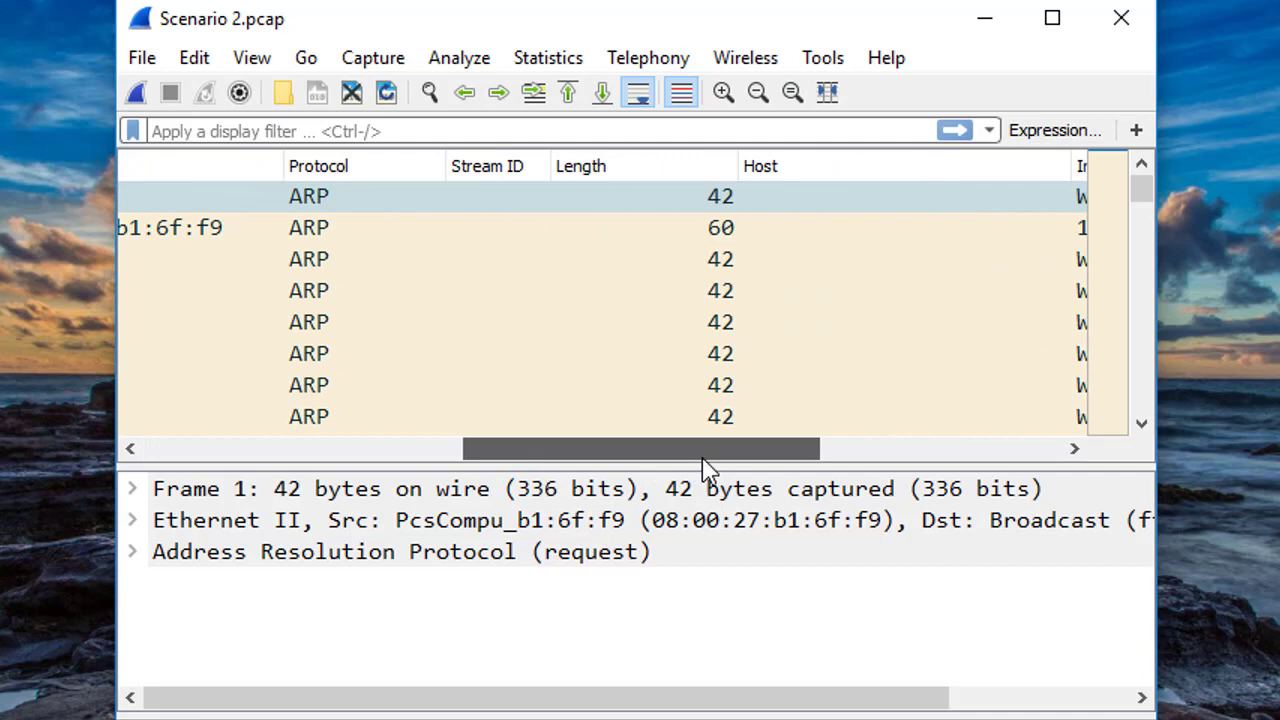
# Reveal the Info column showing 192.168.56.101's sequential ARP requests, then open Statistics
pyautogui.moveTo(710, 448); pyautogui.dragTo(750, 448)
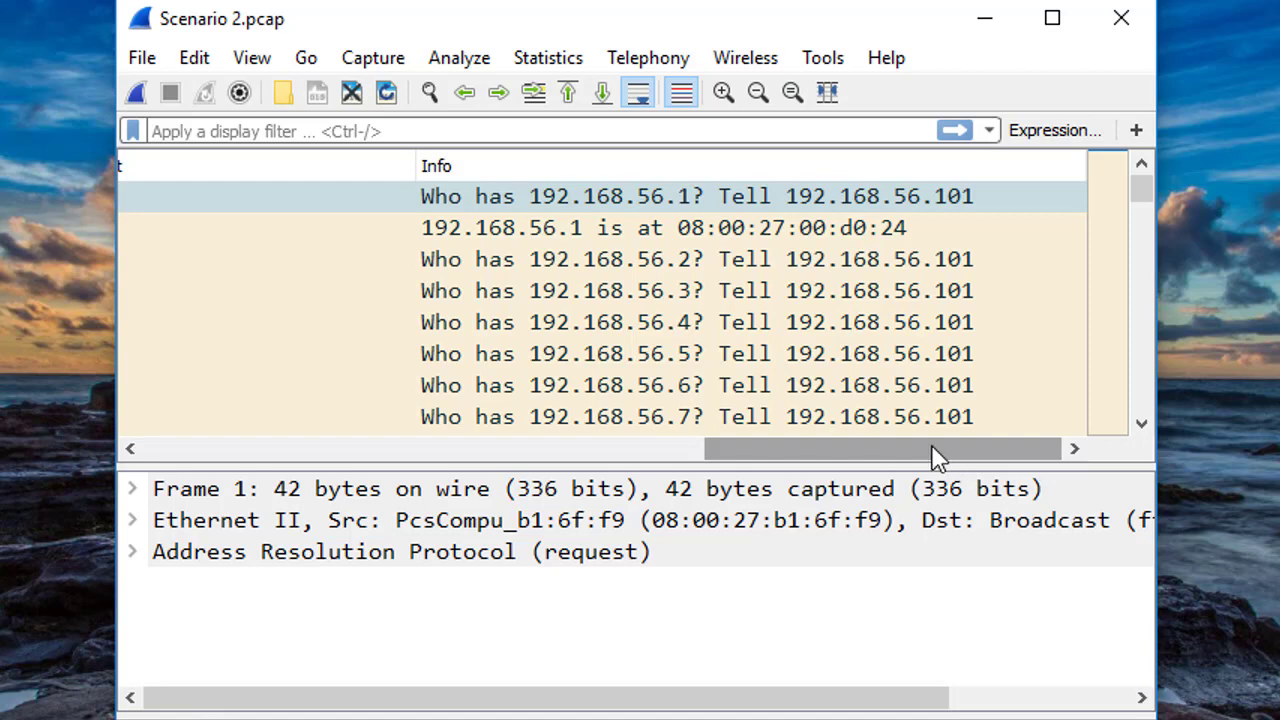
pyautogui.click(548, 57)
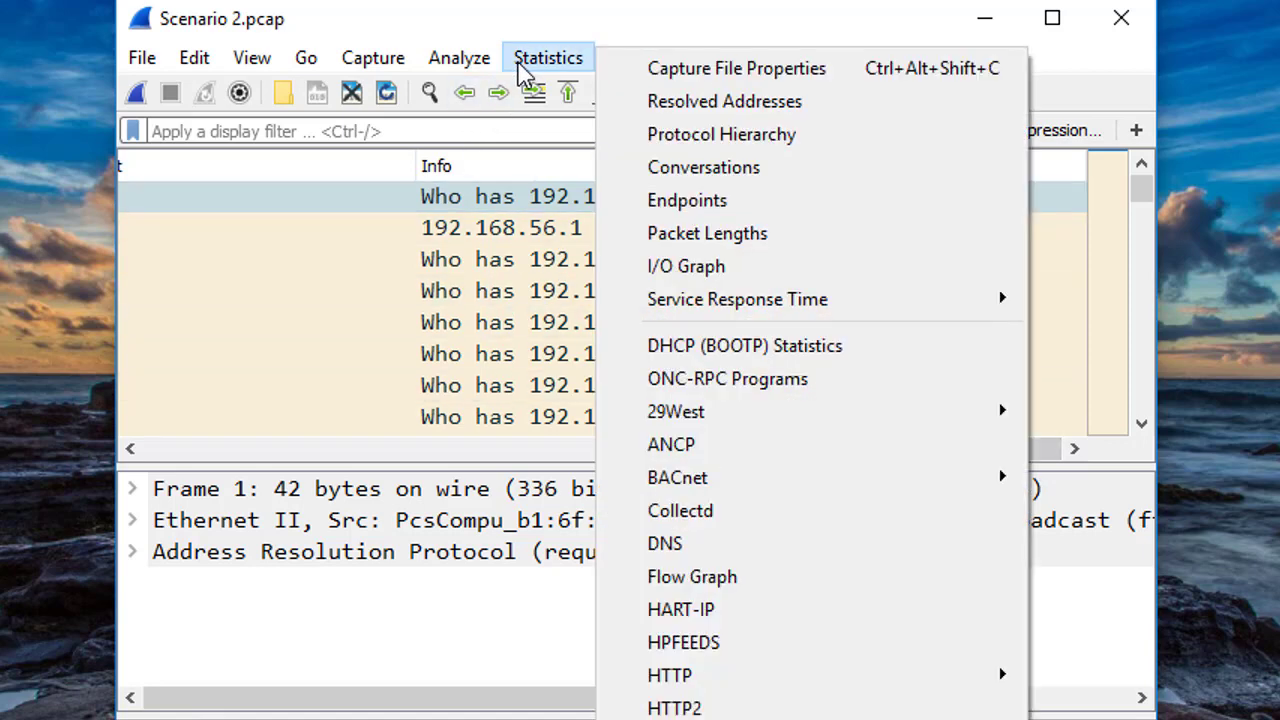
# Check the Conversations TCP and IPv4 tabs: one IPv4 pair, 7744 TCP conversations
pyautogui.click(703, 167)
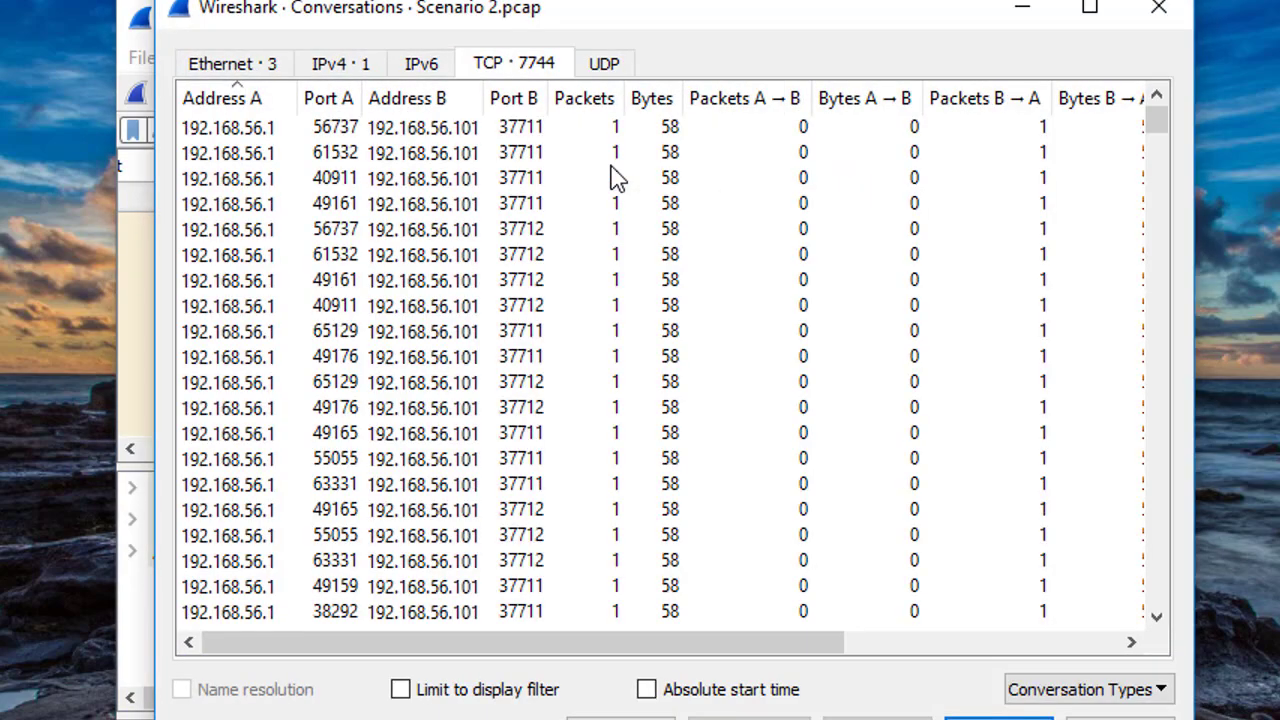
pyautogui.click(340, 63)
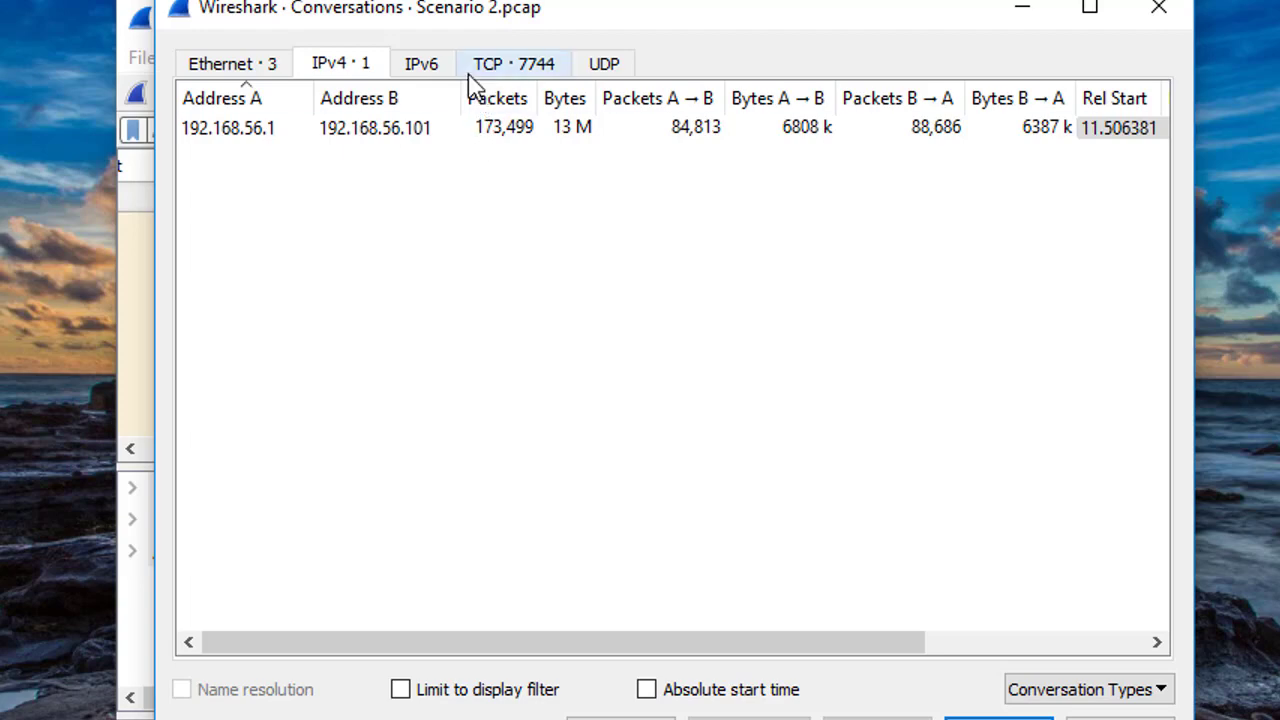
pyautogui.click(513, 63)
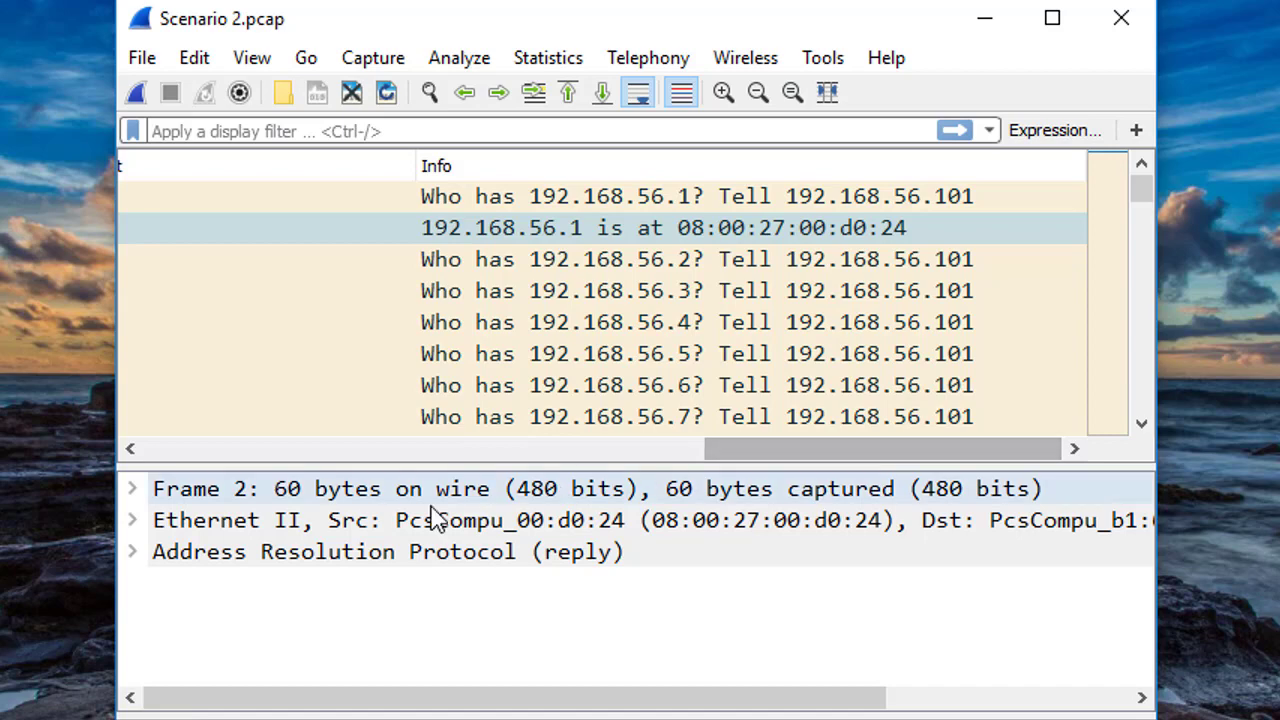
# Apply packet 2's ARP 'Opcode: reply' field as a filter, leaving 5 replies
pyautogui.click(133, 551)
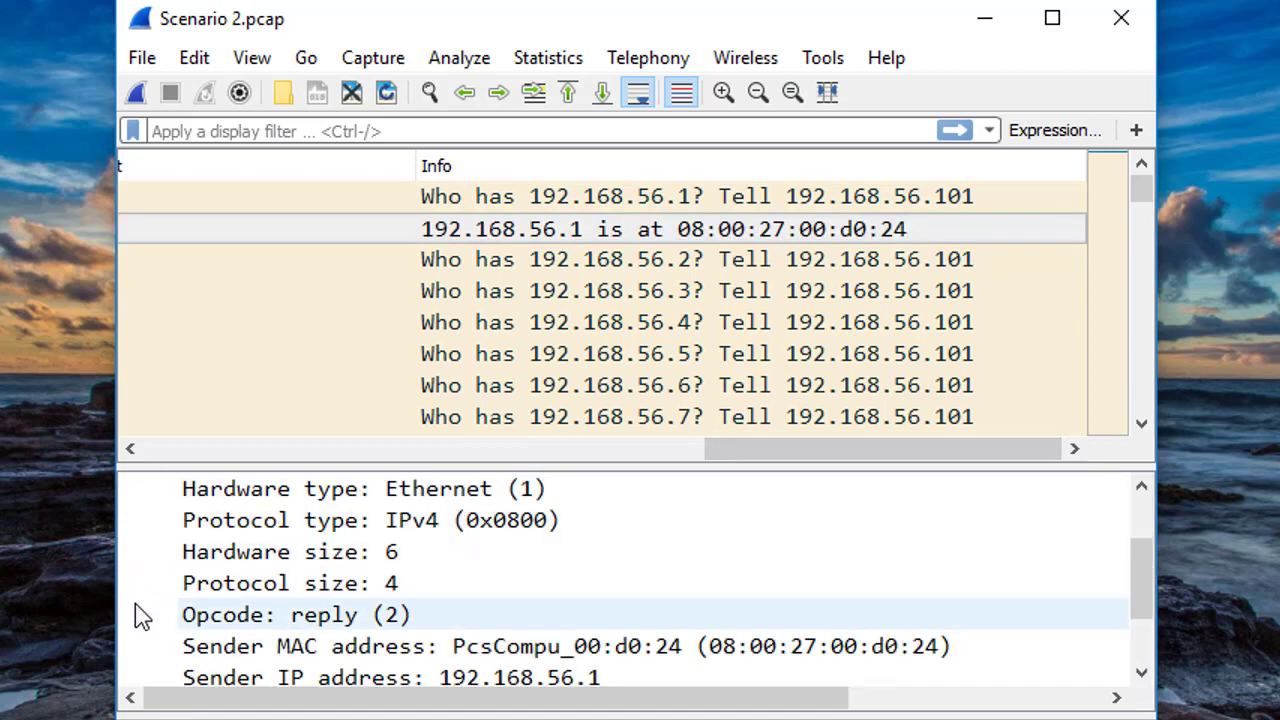
pyautogui.scroll(-3)
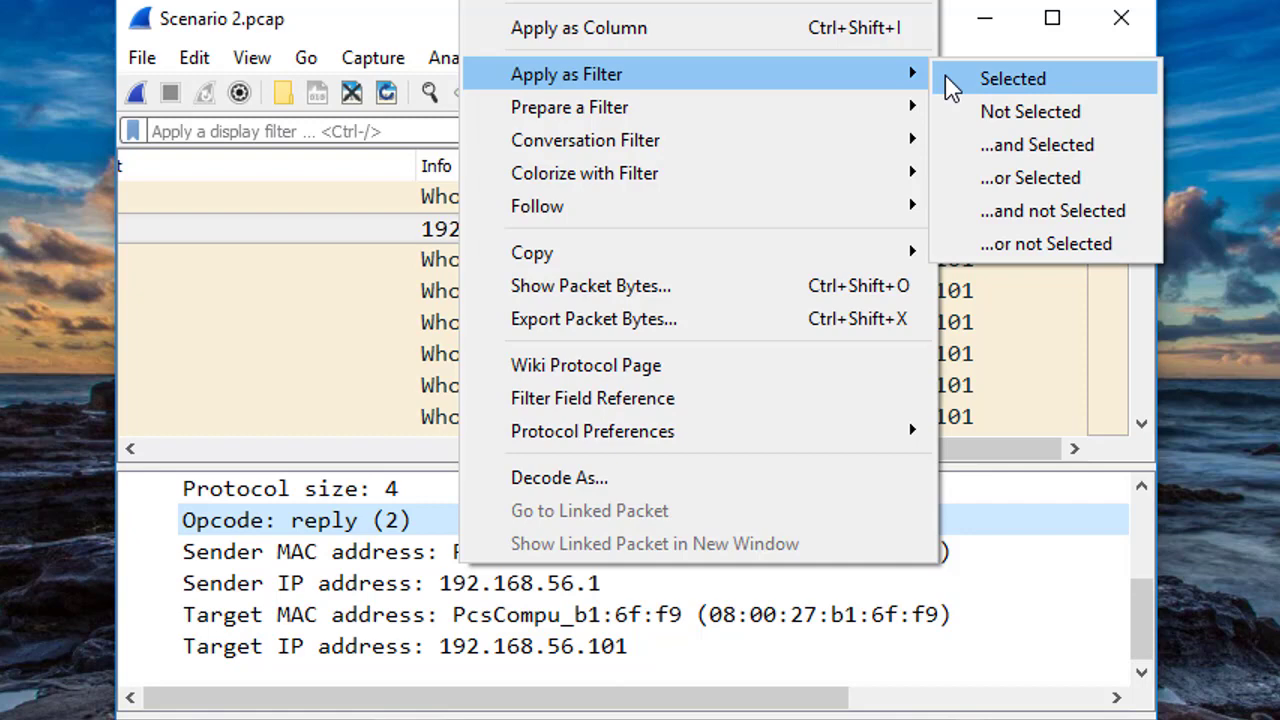
pyautogui.click(1012, 78)
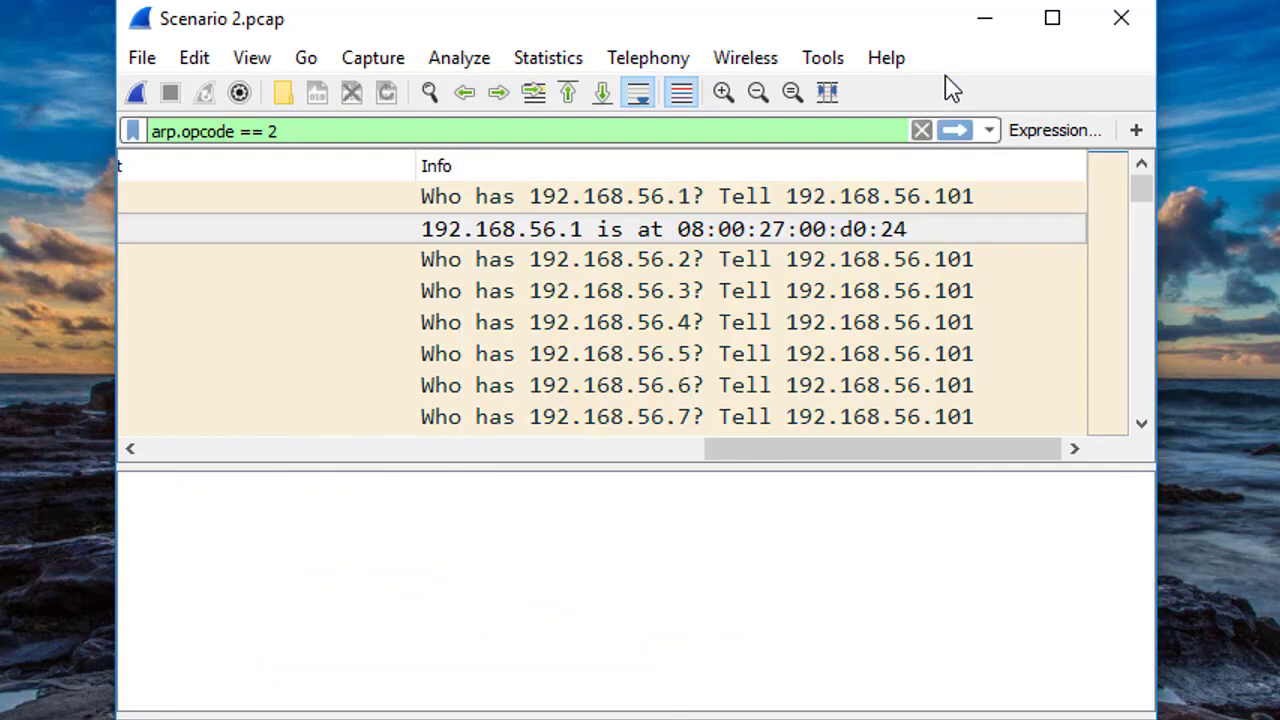
pyautogui.click(953, 130)
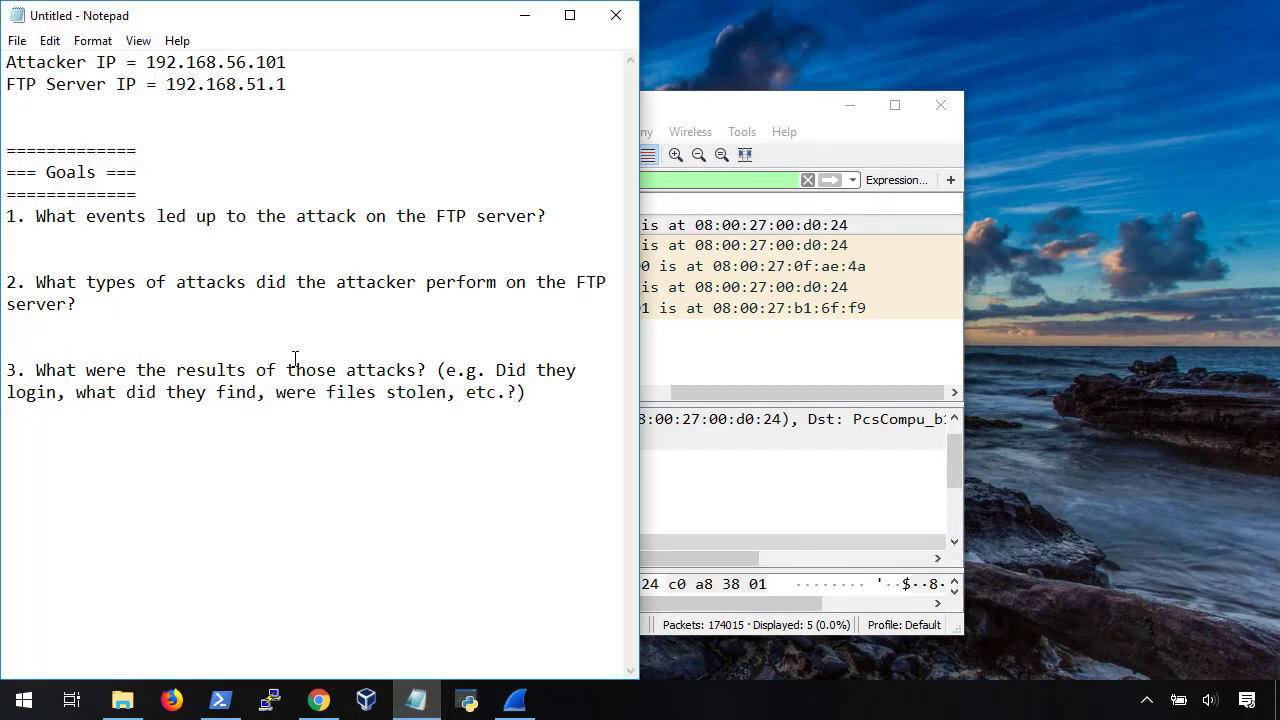
# Note the ARP scan locating 192.168.56.1, 192.168.56.100 and 192.168.56.101 under goal one
pyautogui.write('- ARP scan; devices located:')
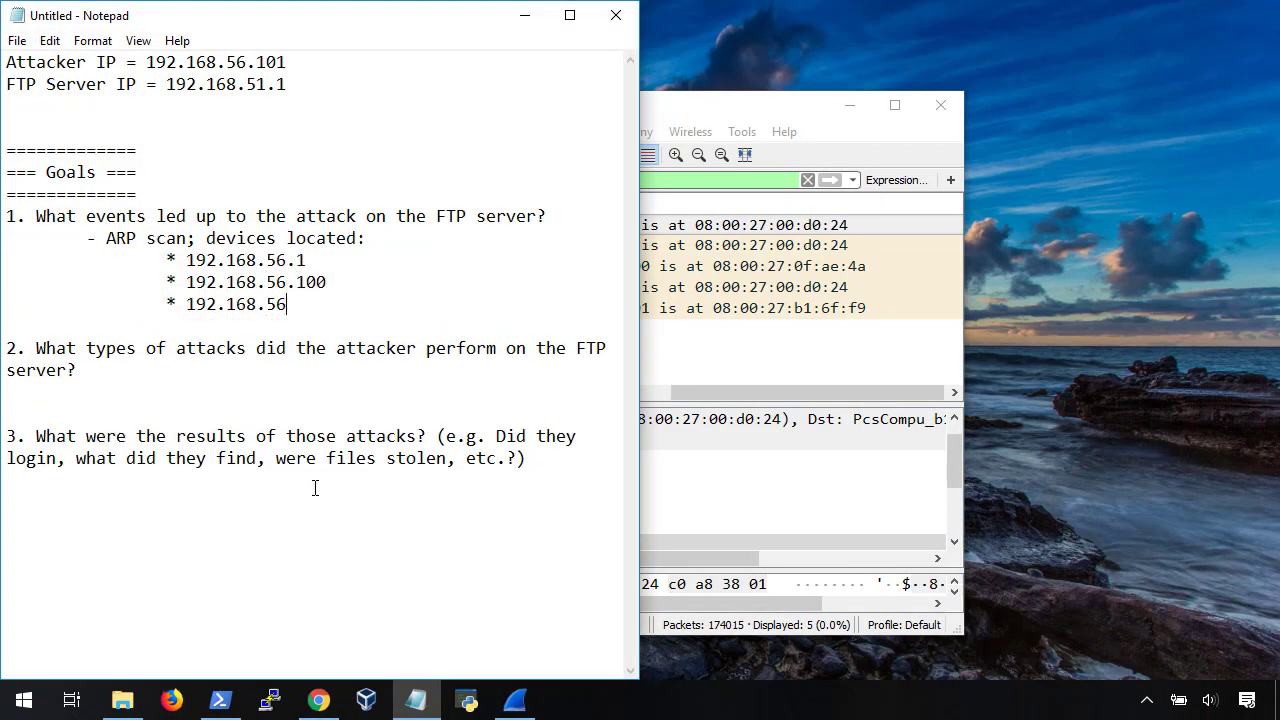
pyautogui.write('.101')
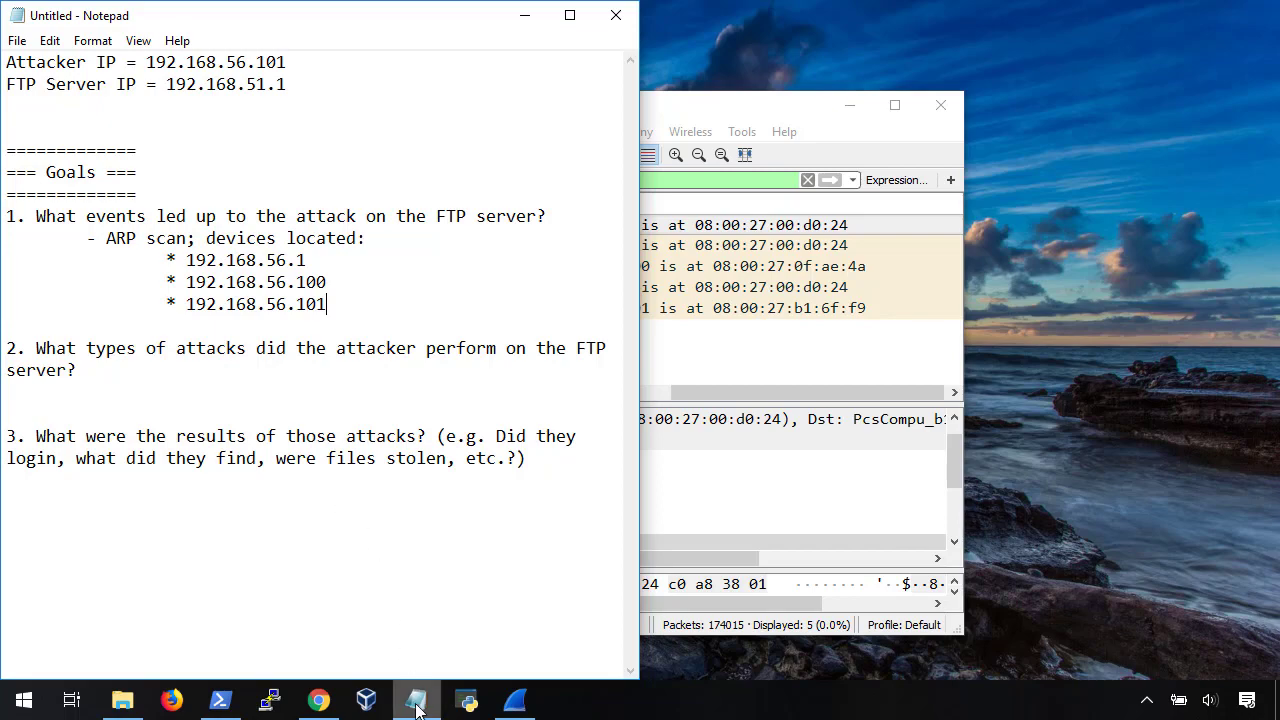
pyautogui.click(415, 699)
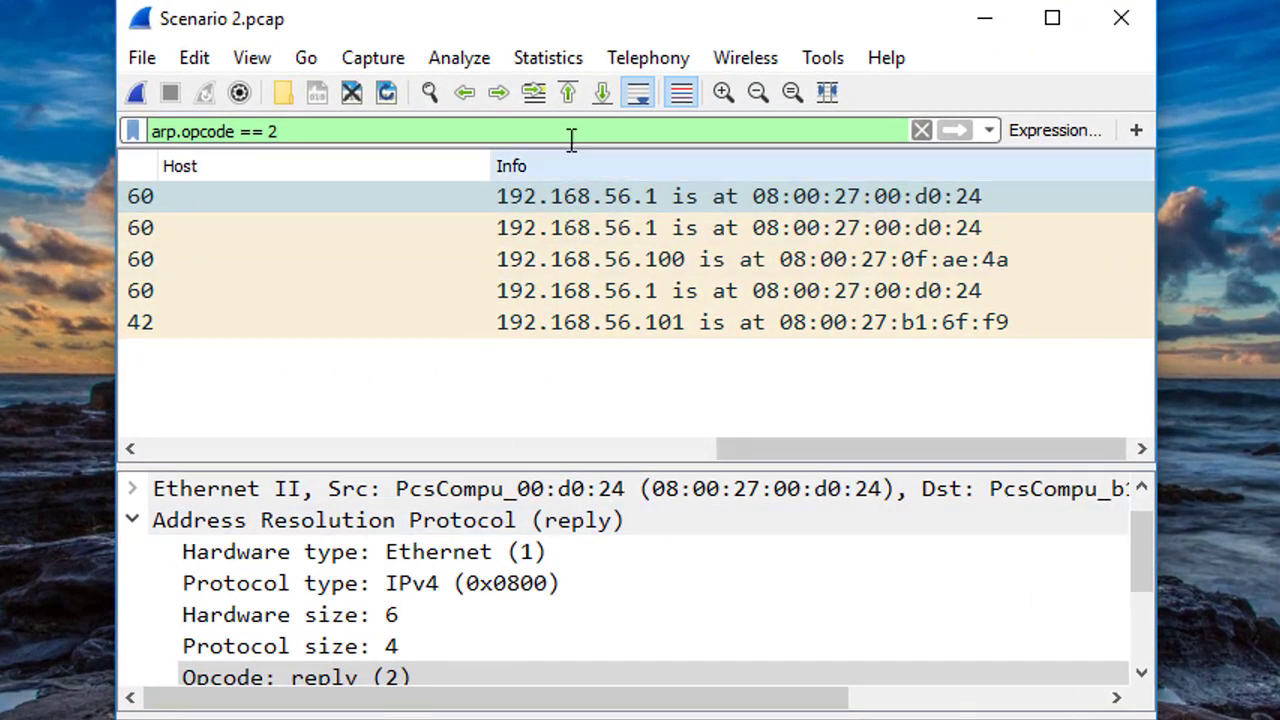
# Filter with !(arp) and inspect the TCP header of port 445's SYN, ACK reply
pyautogui.write('!(arp)')
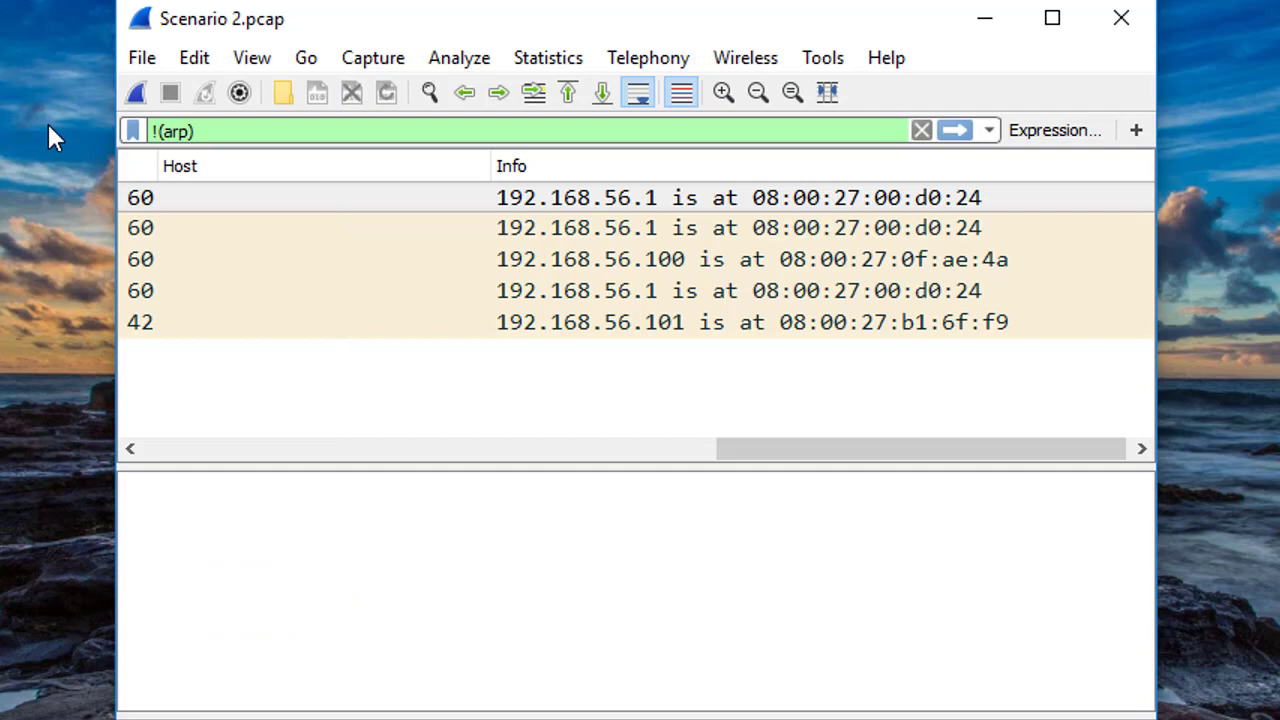
pyautogui.click(953, 130)
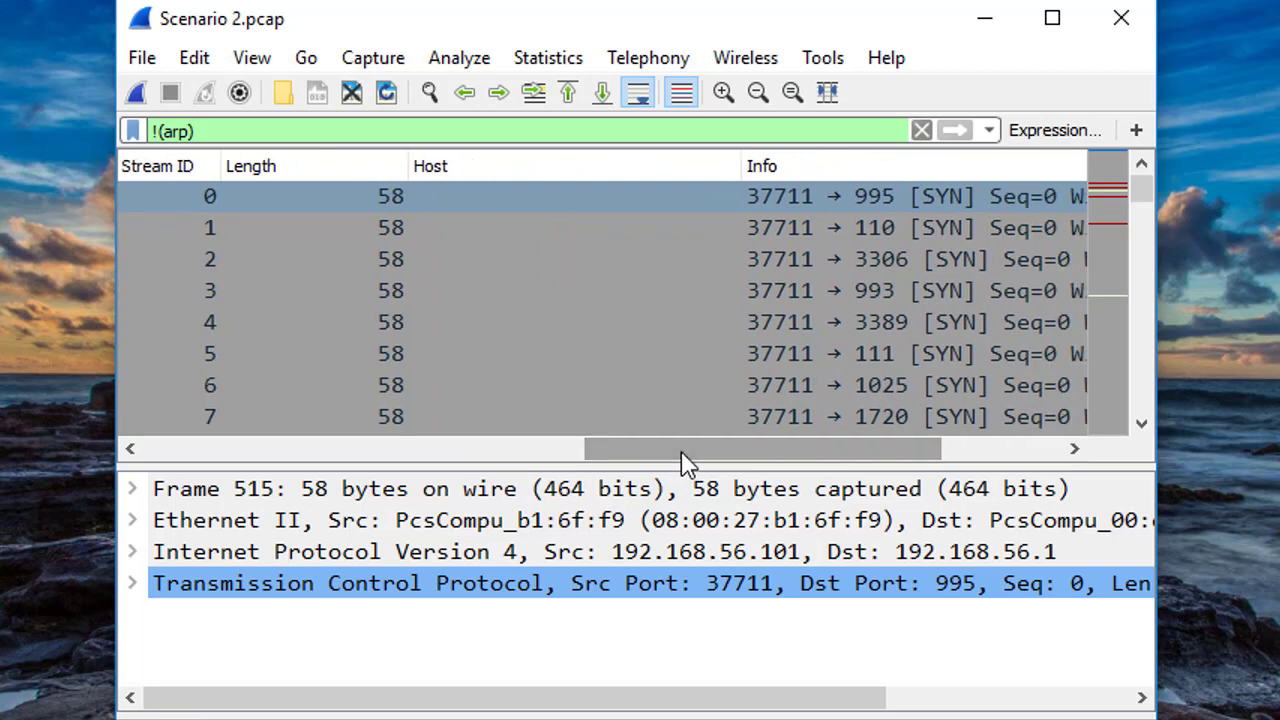
pyautogui.scroll(-3)
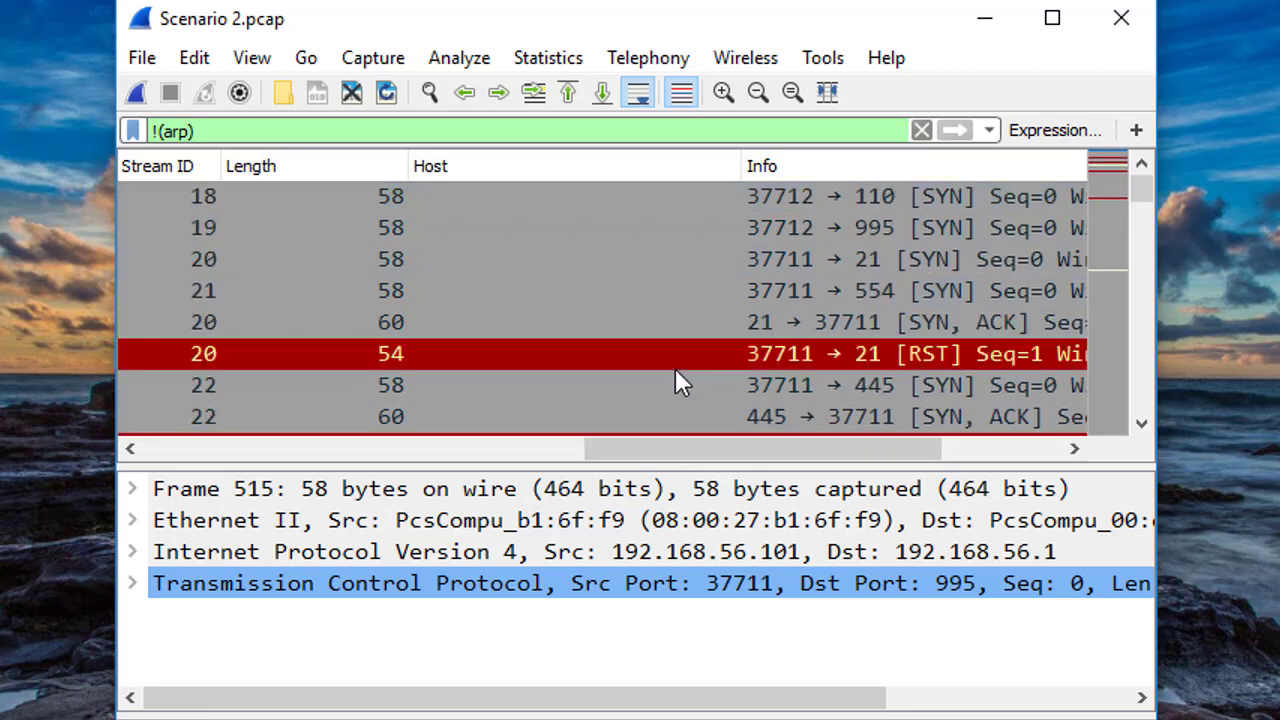
pyautogui.scroll(-3)
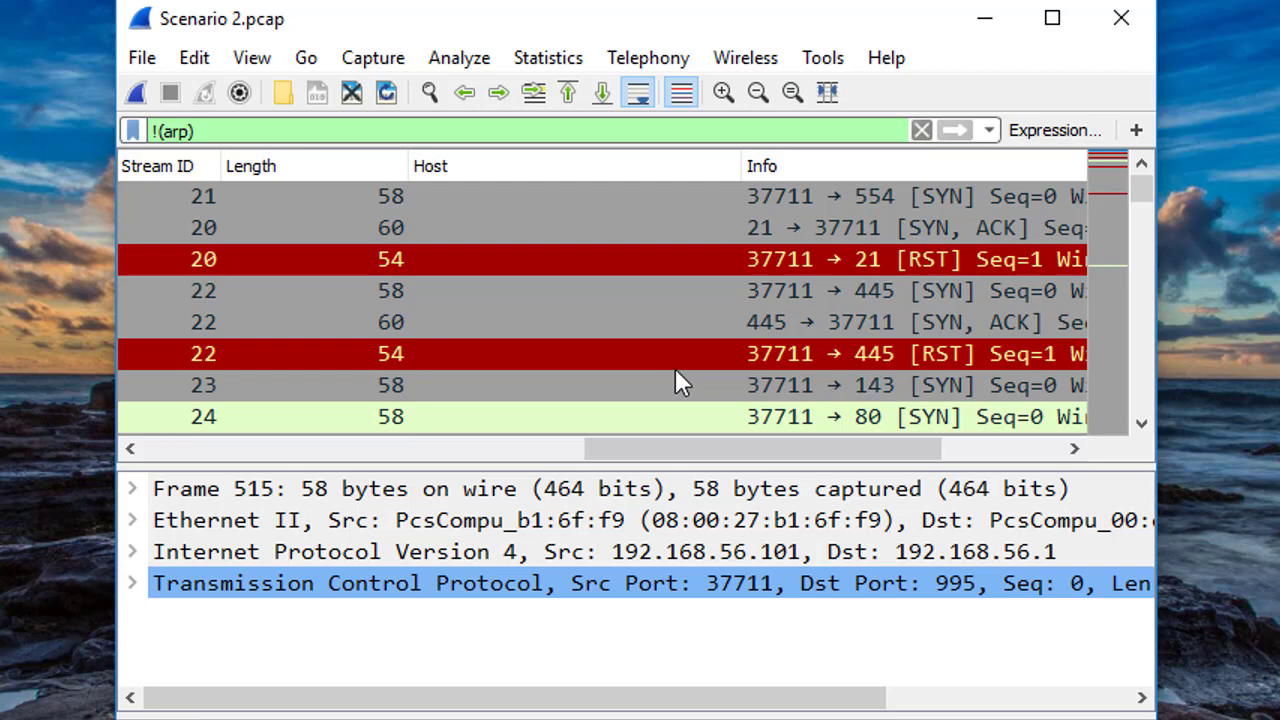
pyautogui.click(900, 322)
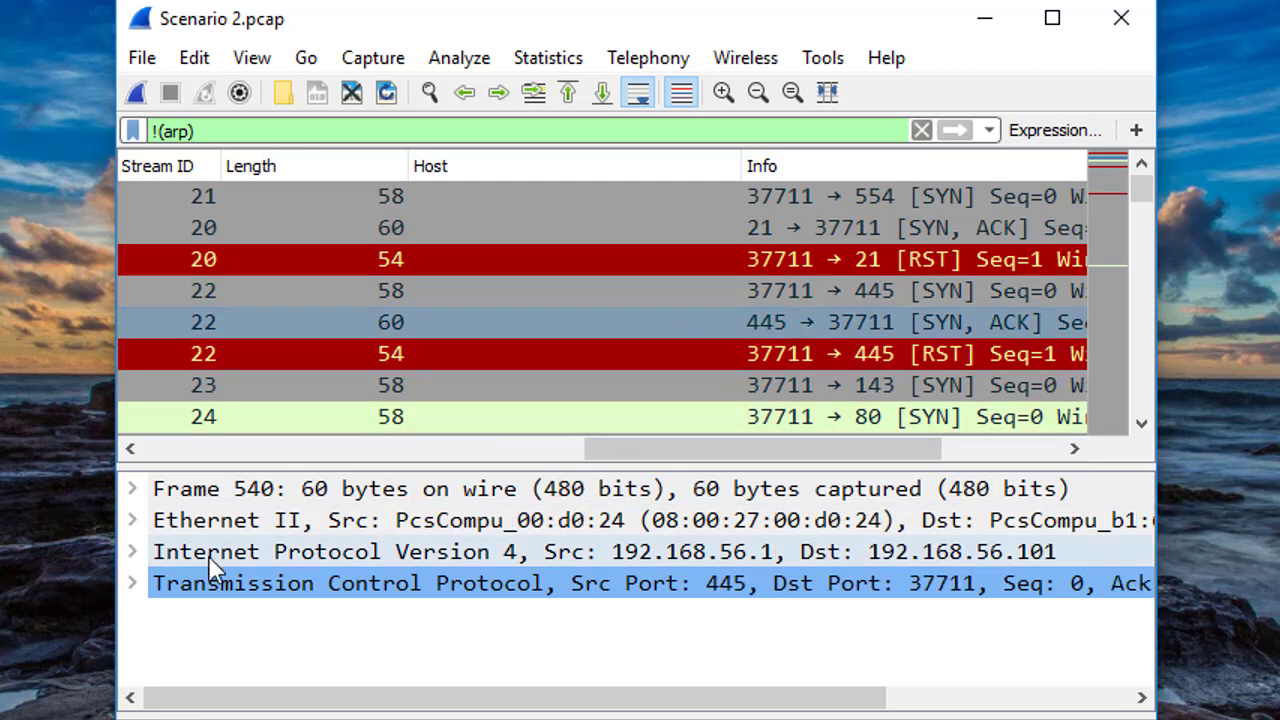
pyautogui.click(135, 583)
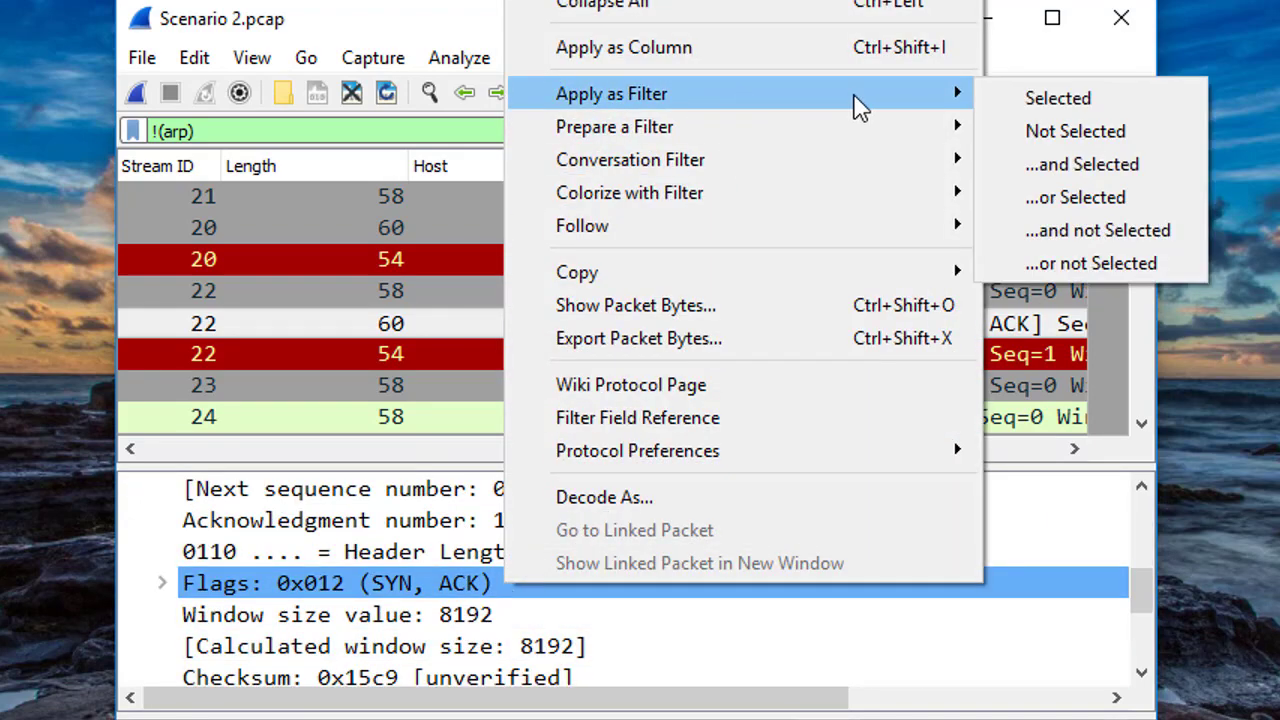
# Filter on Flags 0x012 to list SYN, ACK replies from ports 21, 445, 139, 135
pyautogui.click(1057, 98)
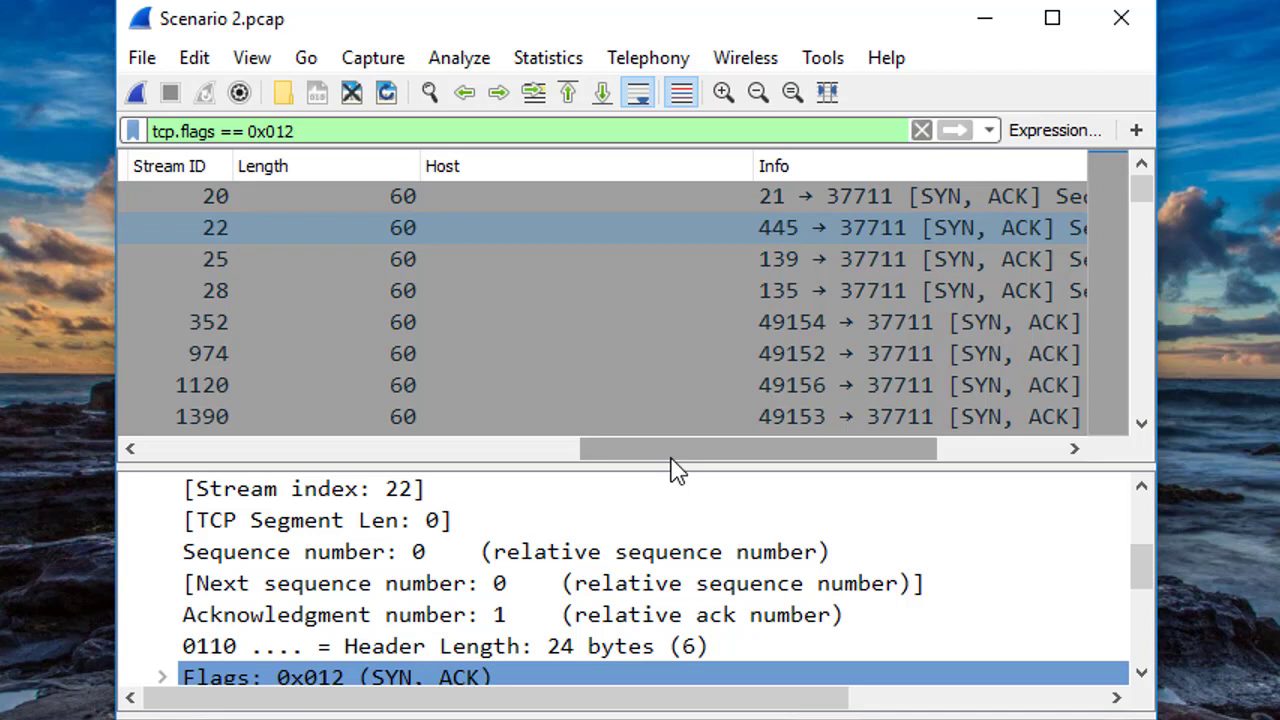
pyautogui.scroll(-3)
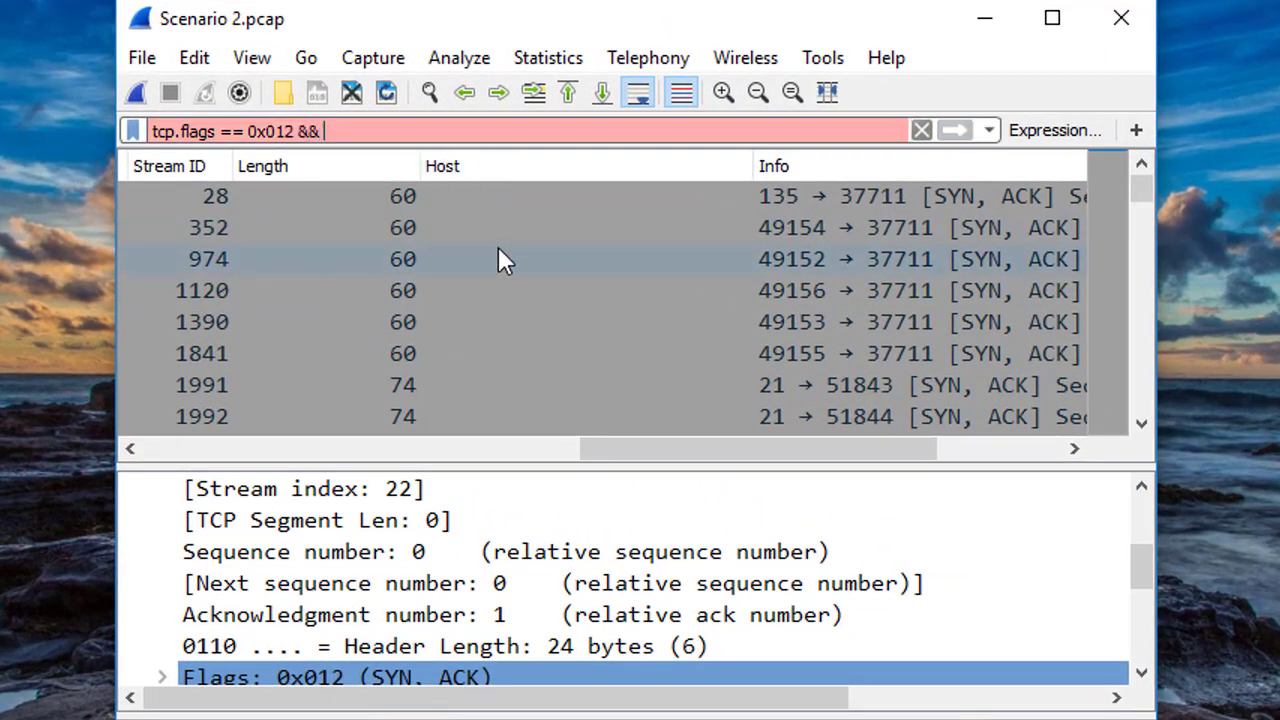
# Try excluding port 21 from the SYN, ACK filter, then change it to tcp.port == 21
pyautogui.write('!(tcp.port == 21')
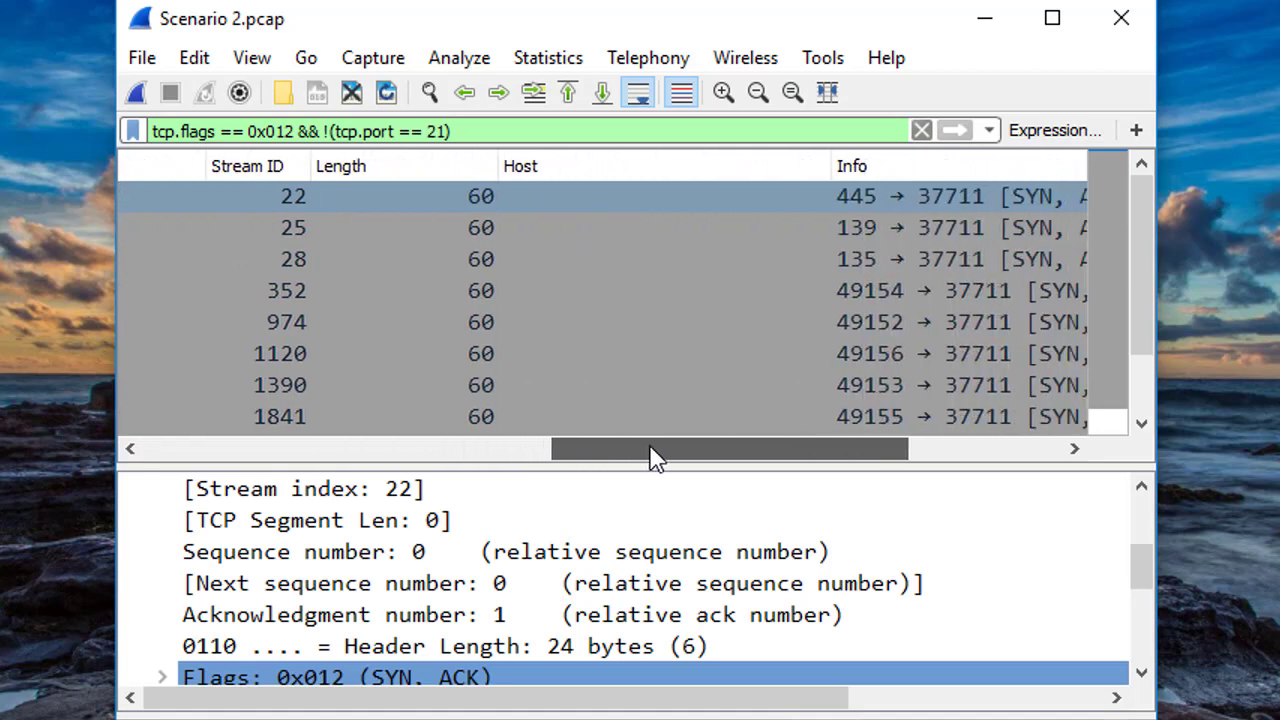
pyautogui.moveTo(655, 448); pyautogui.dragTo(670, 448)
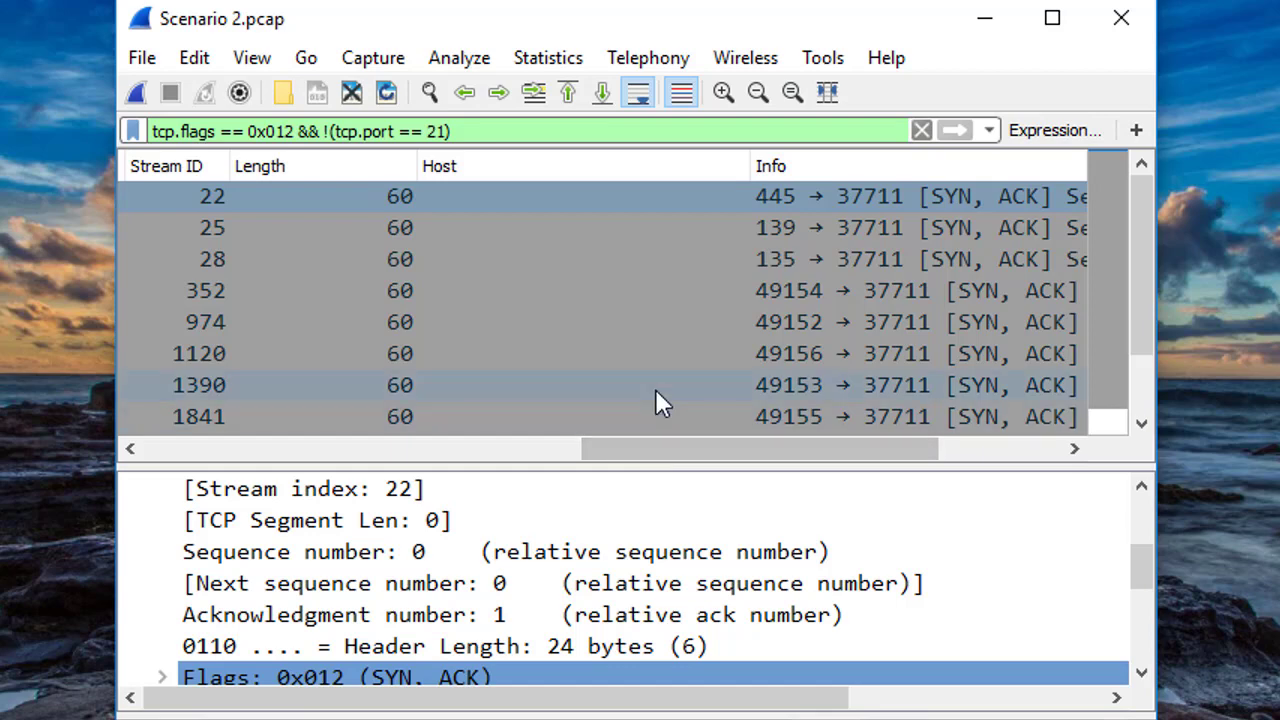
pyautogui.scroll(-3)
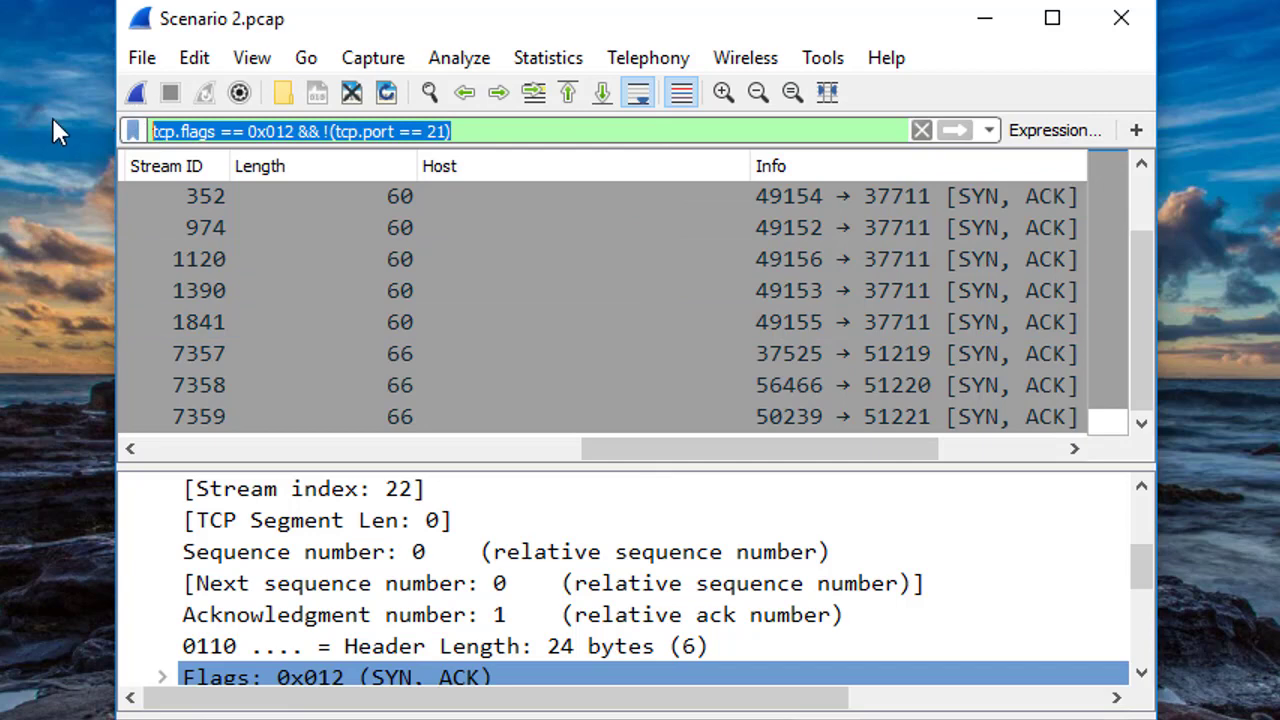
pyautogui.write('tcp.port == 21')
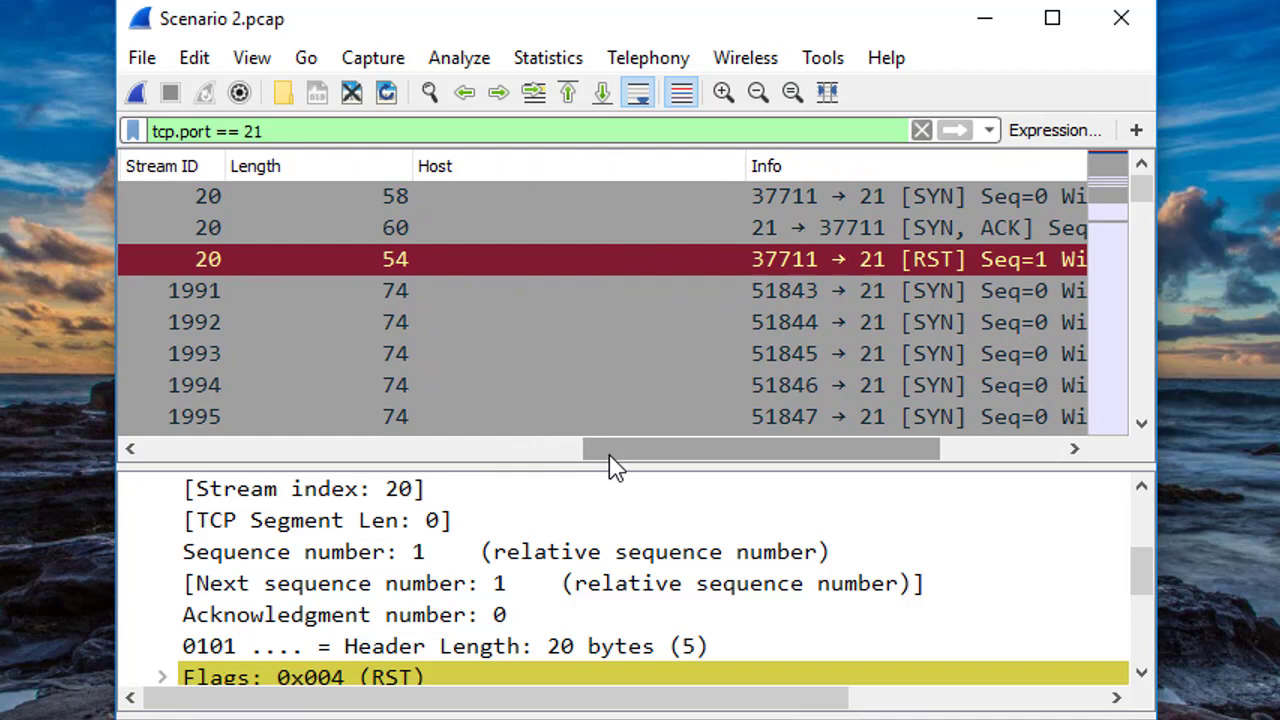
# Scroll through the port 21 connection attempts from stream 1991 onward
pyautogui.scroll(-3)
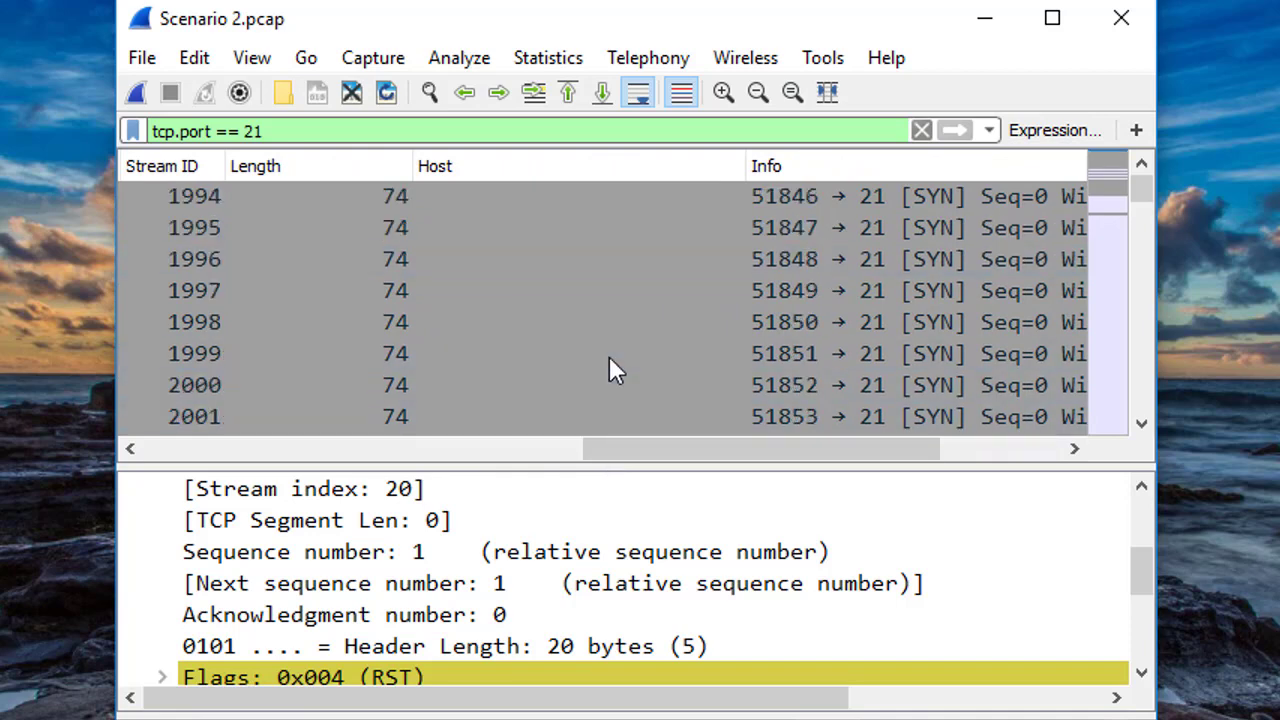
pyautogui.scroll(-3)
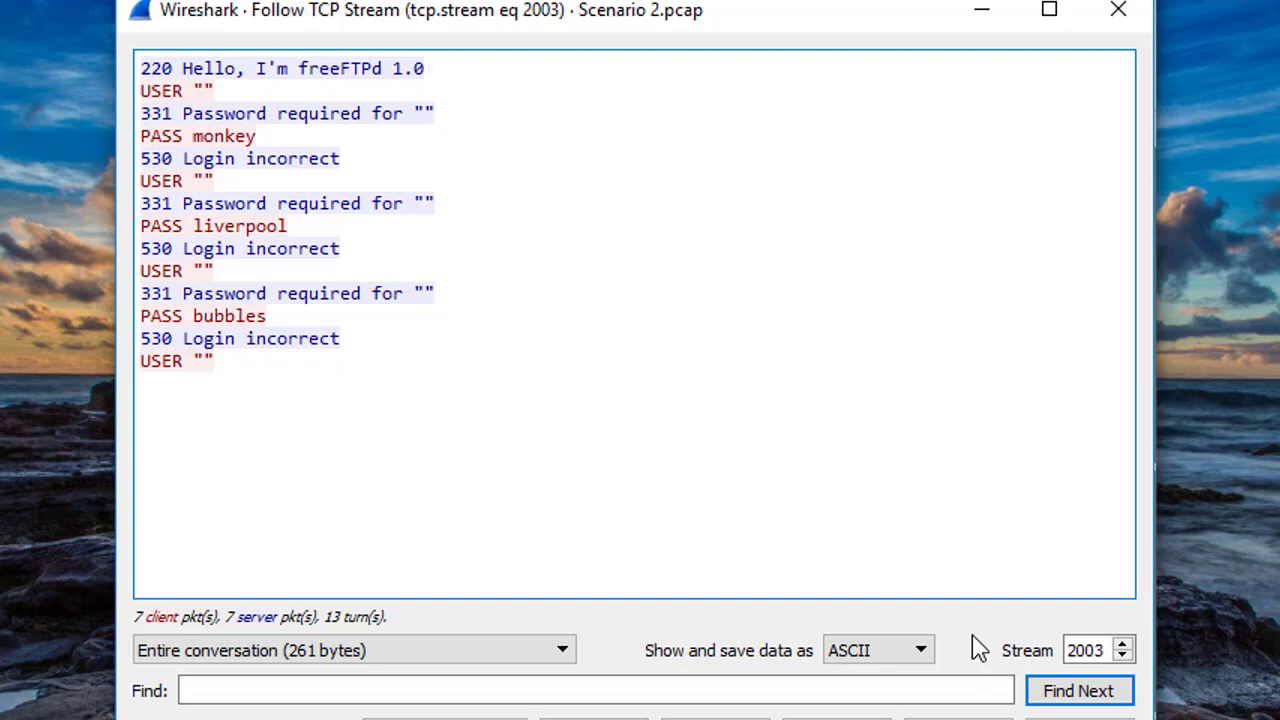
# Step through FTP streams 2004–2007, each showing failed password guesses
pyautogui.click(1124, 643)
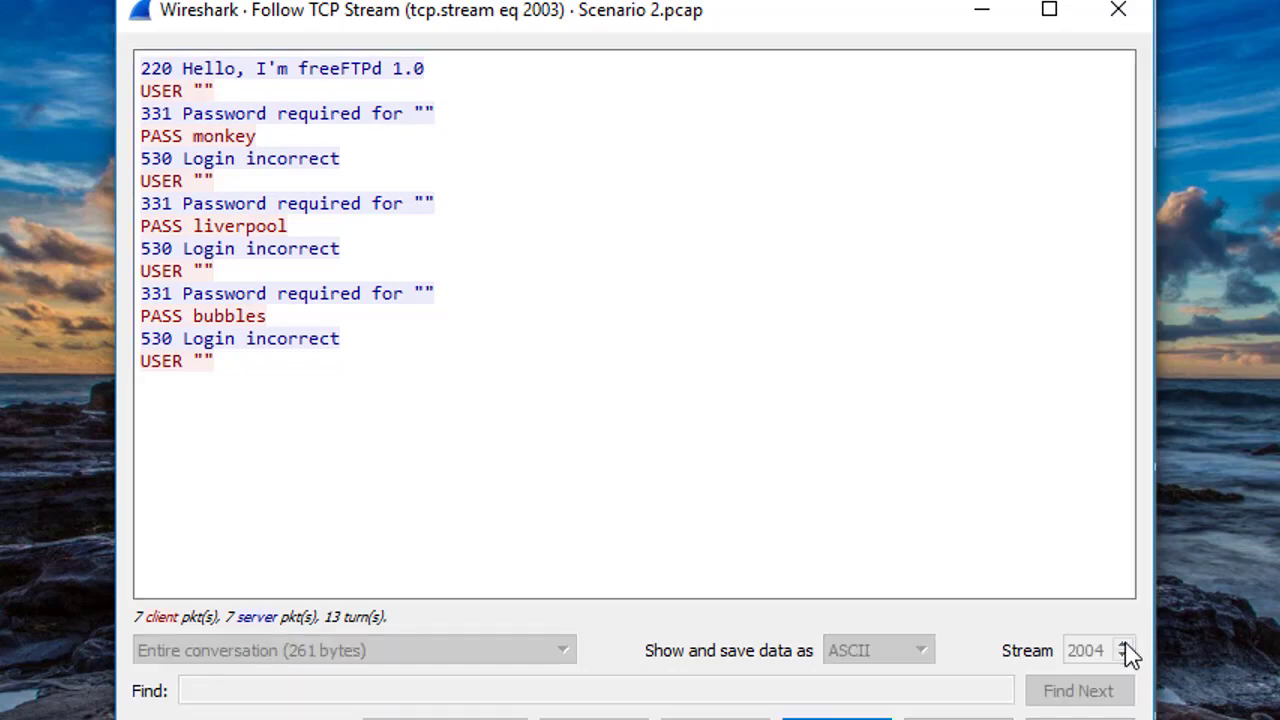
pyautogui.click(1126, 645)
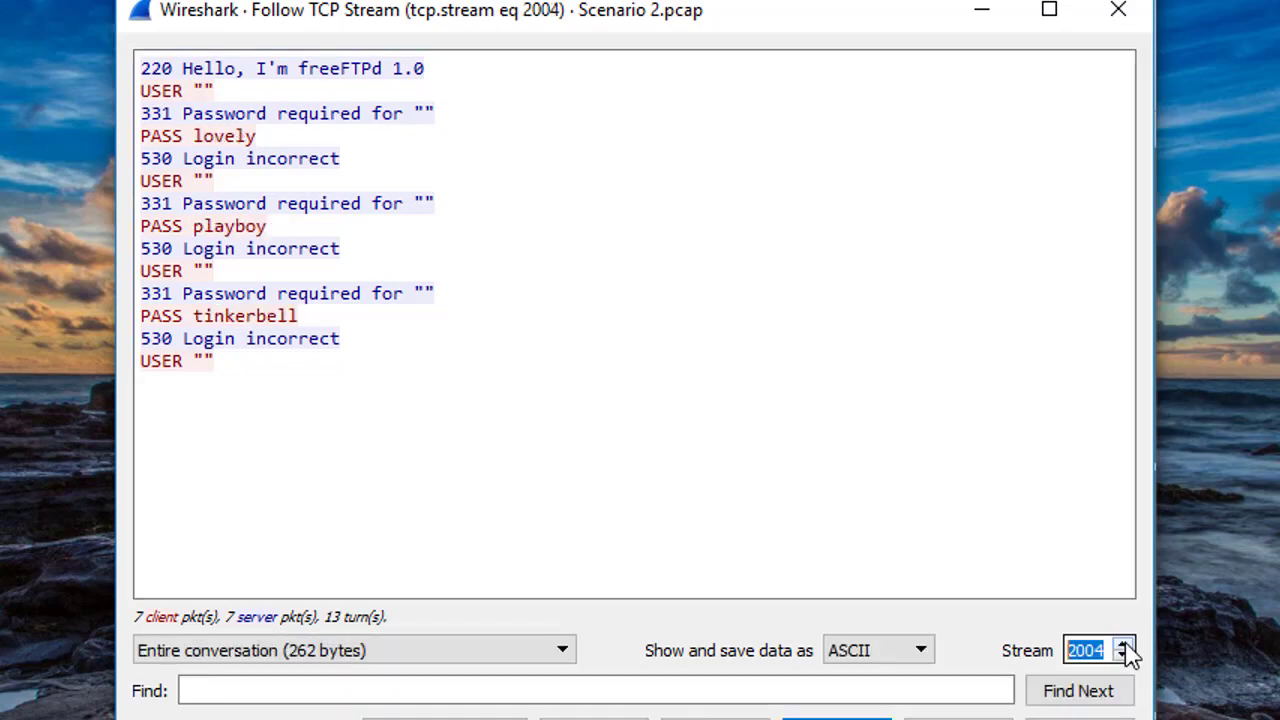
pyautogui.click(1124, 643)
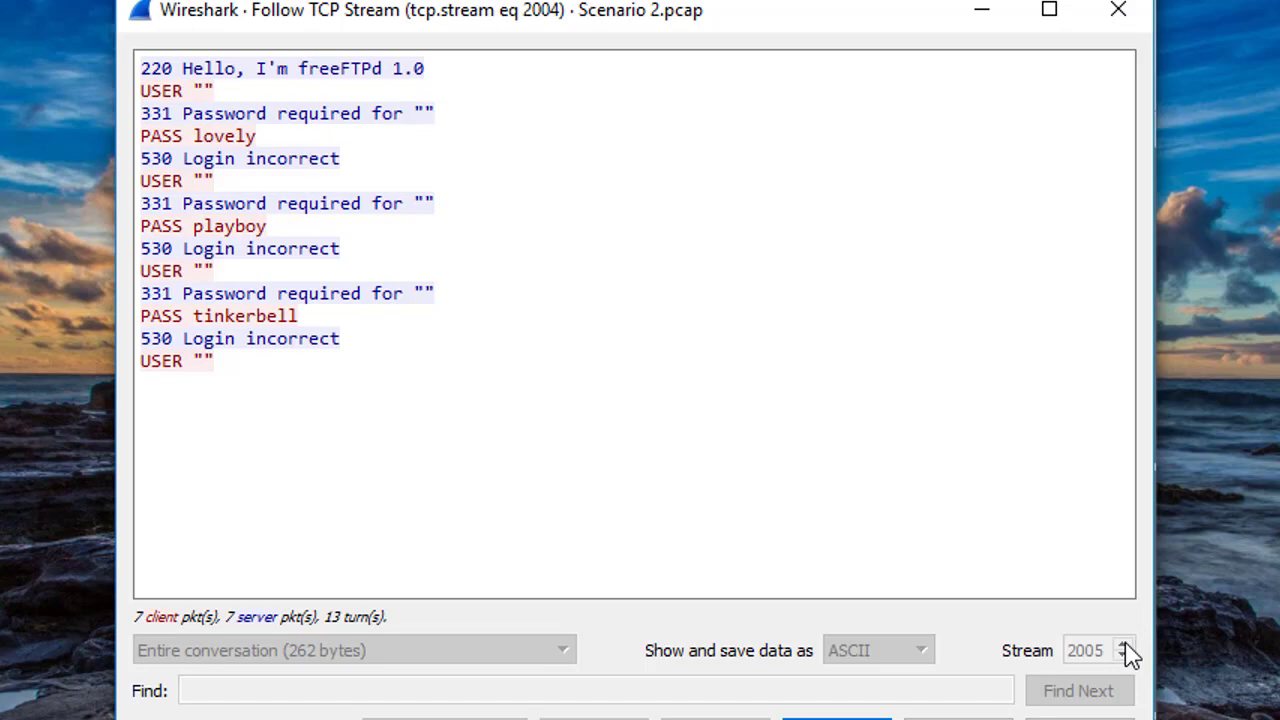
pyautogui.click(1127, 643)
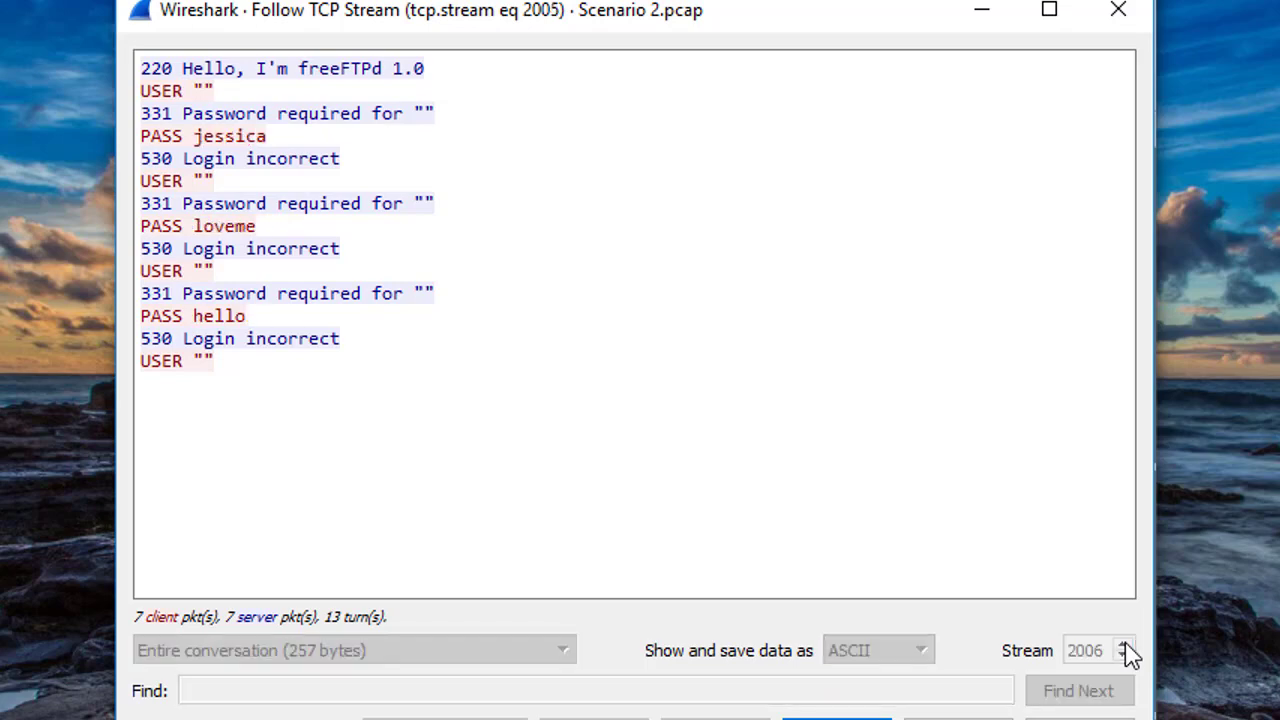
pyautogui.click(1124, 644)
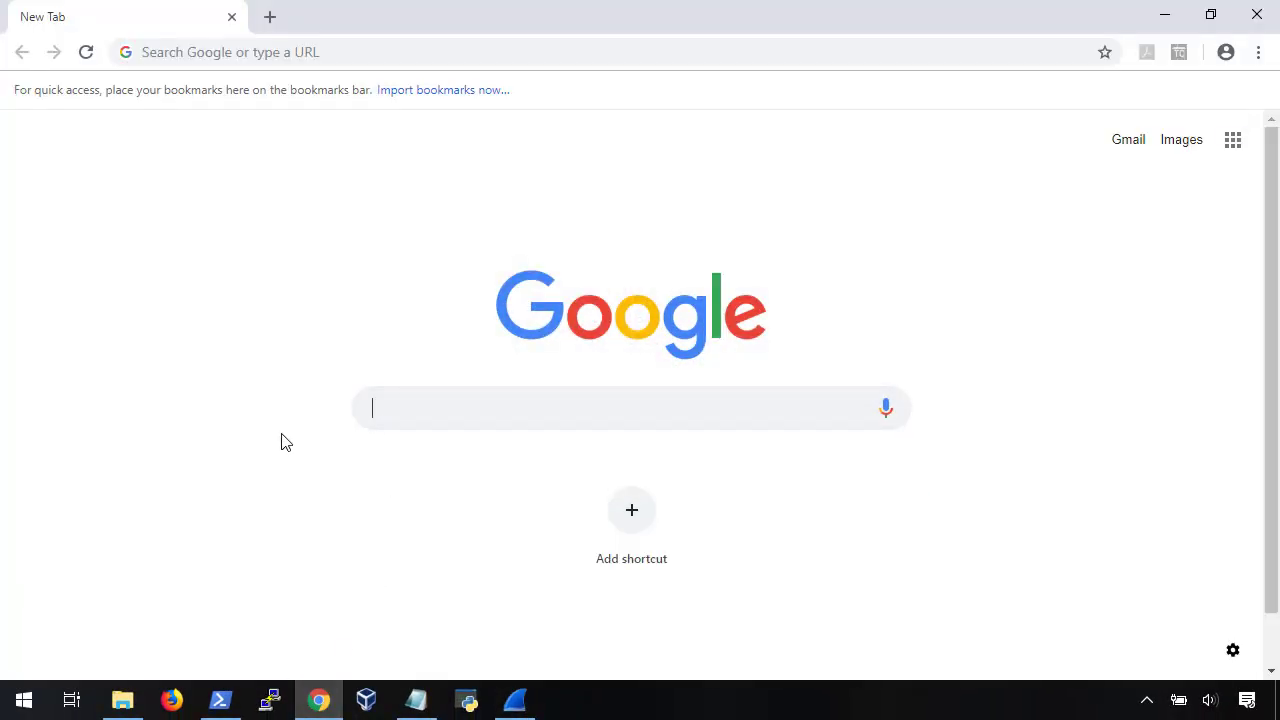
# Search Google for "ftp codes" and open a page listing FTP return codes
pyautogui.write('ftp codes')
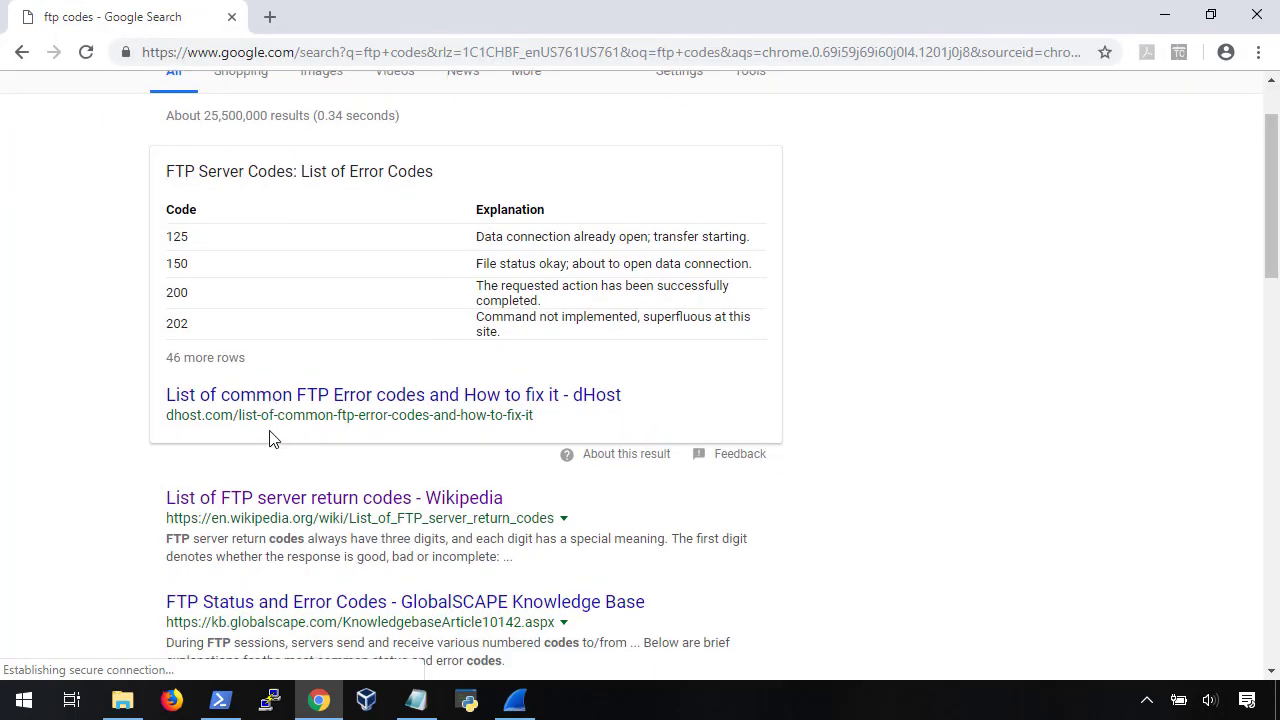
pyautogui.click(333, 497)
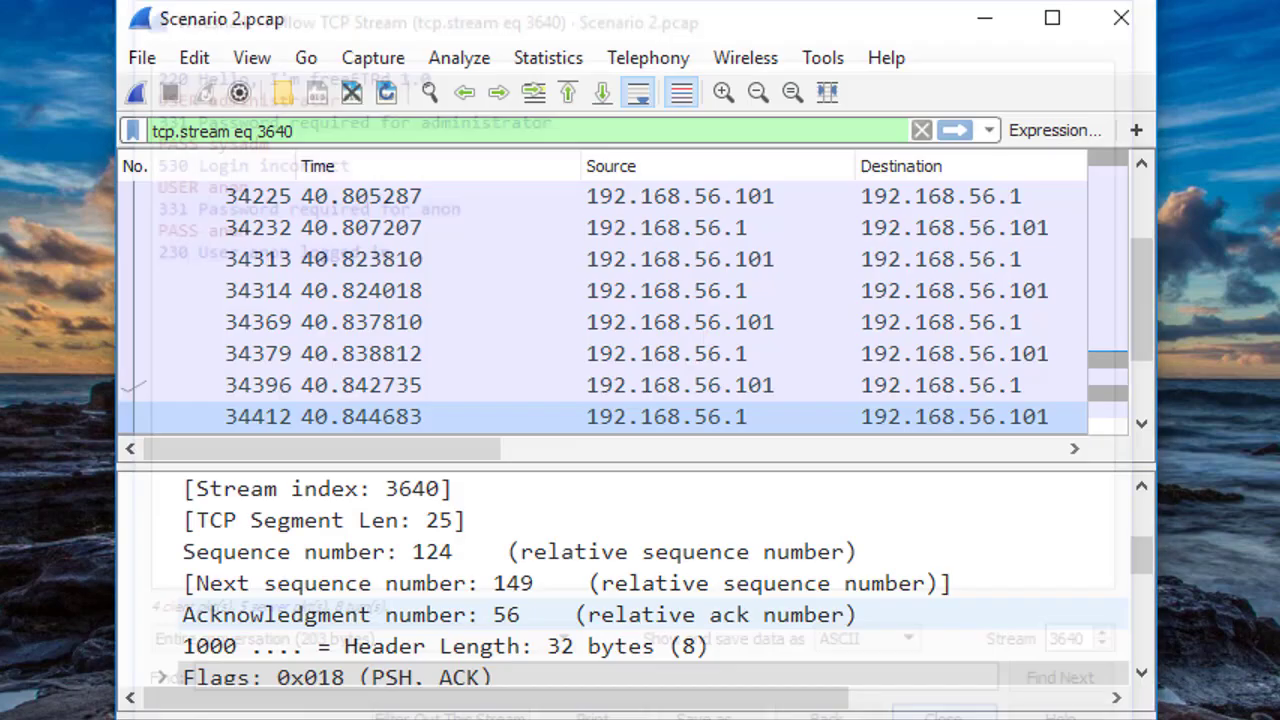
# Filter Wireshark to ftp.response.code == 230 to find the successful anon login
pyautogui.write('ftp.response.code == 230')
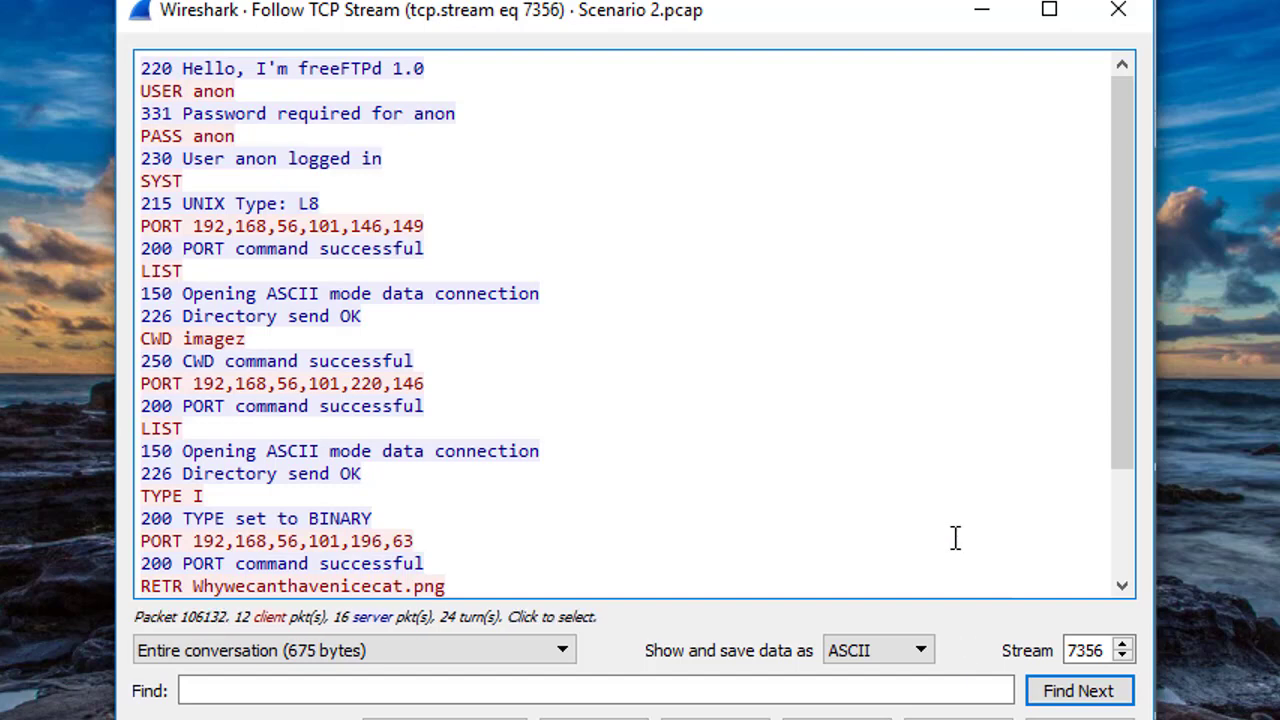
# Scroll stream 7356 down to the RETR Whywecanthavenicecat.png transfer and Goodbye
pyautogui.scroll(-3)
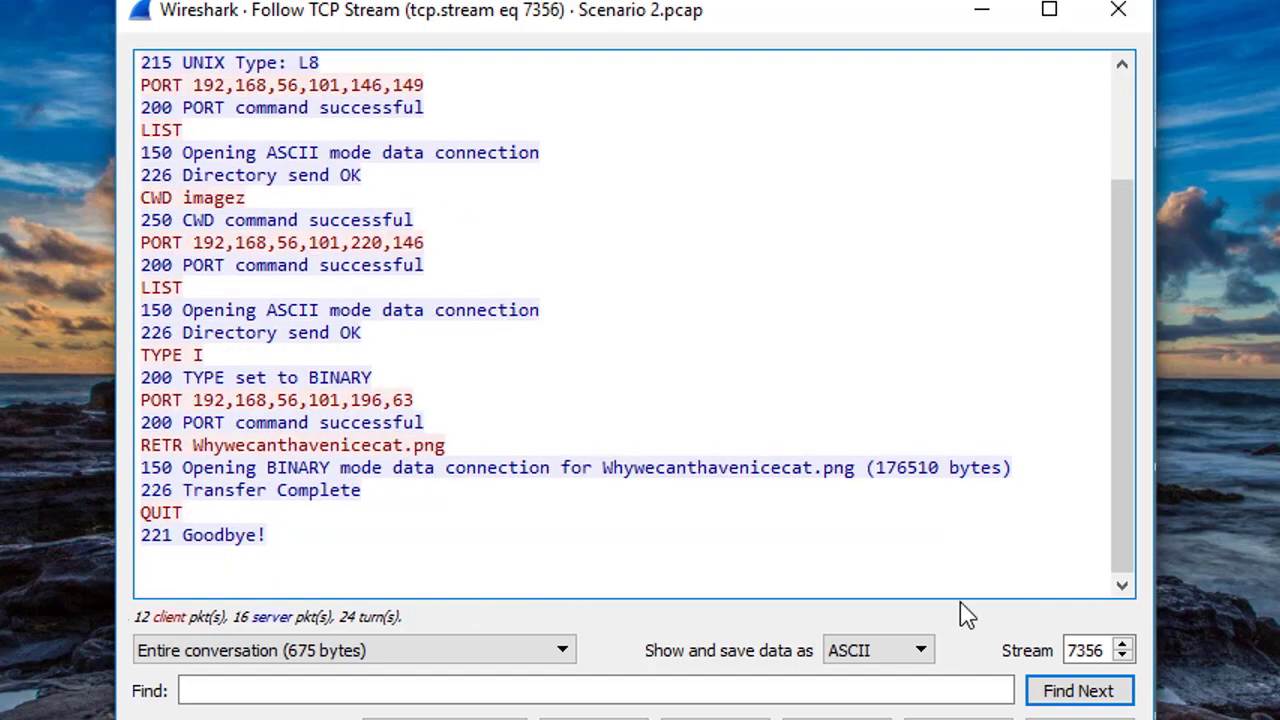
pyautogui.moveTo(965, 625)
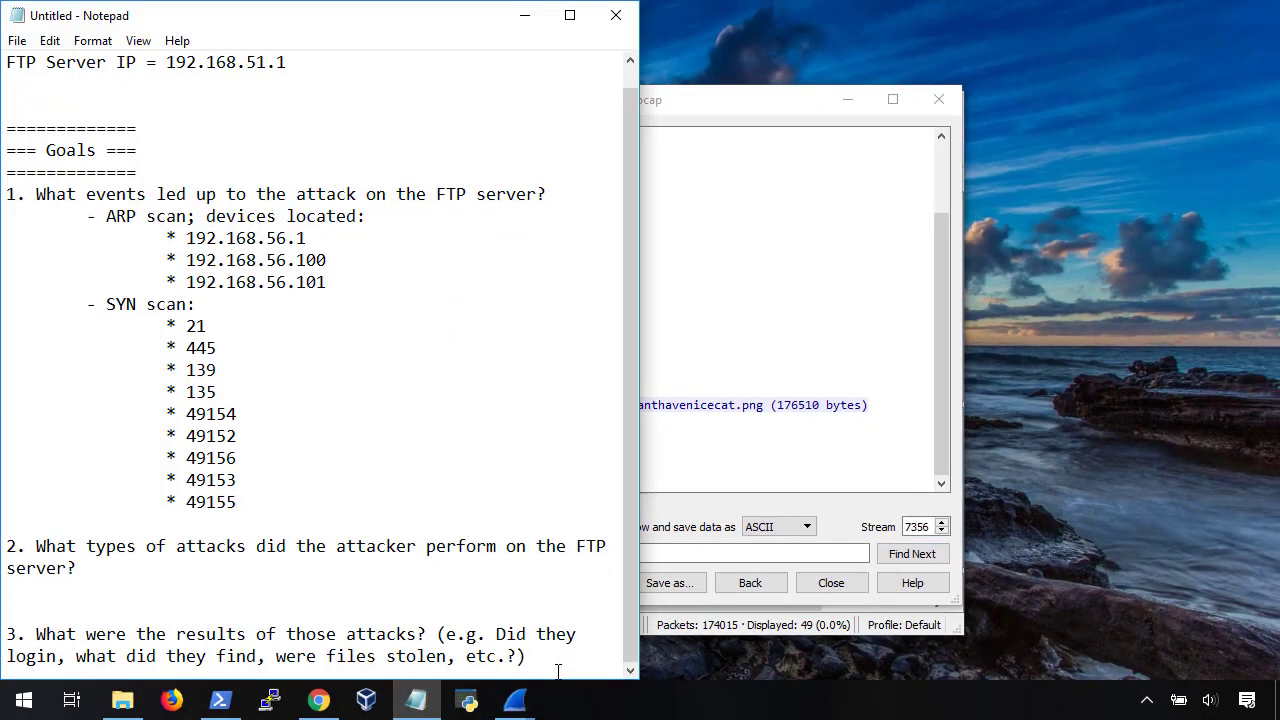
# Type 'Attacker logged in with "An' under question 3 in the notes
pyautogui.write('Attacker logged in with "An')
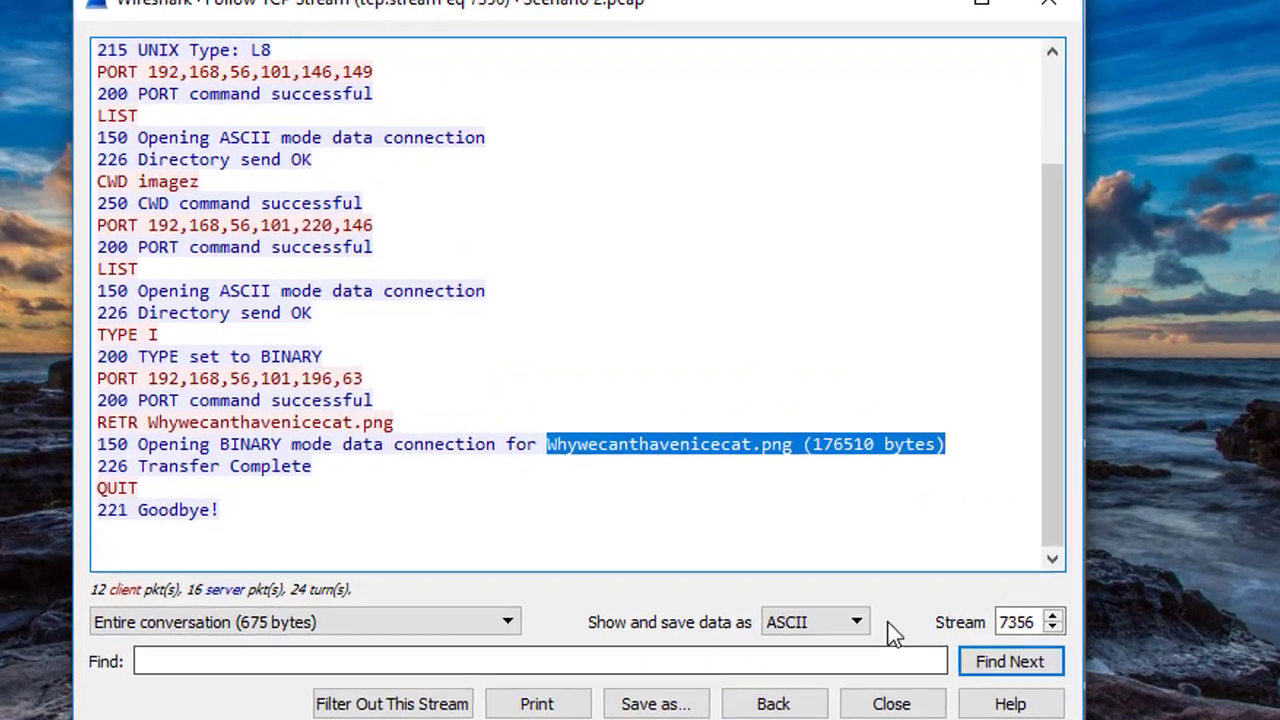
# Step through TCP streams 7357, 7358 and 7359, including the imagez listing
pyautogui.click(1052, 615)
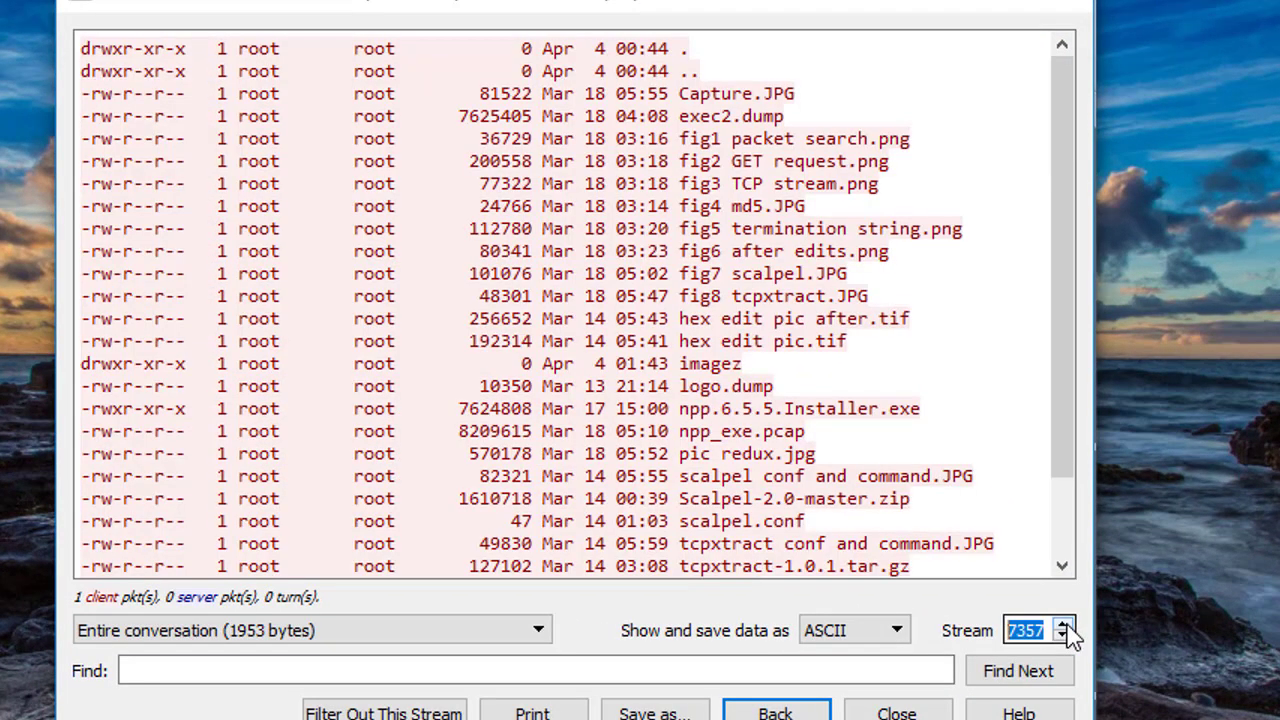
pyautogui.click(1063, 624)
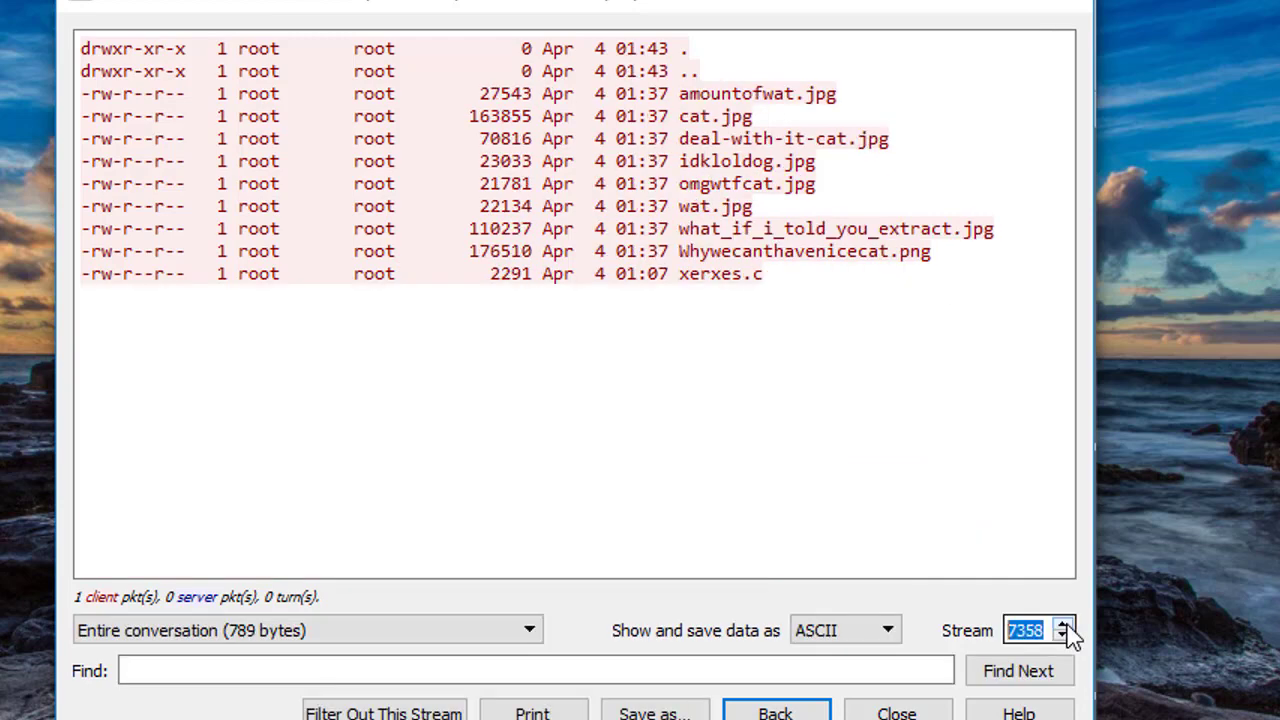
pyautogui.click(1064, 624)
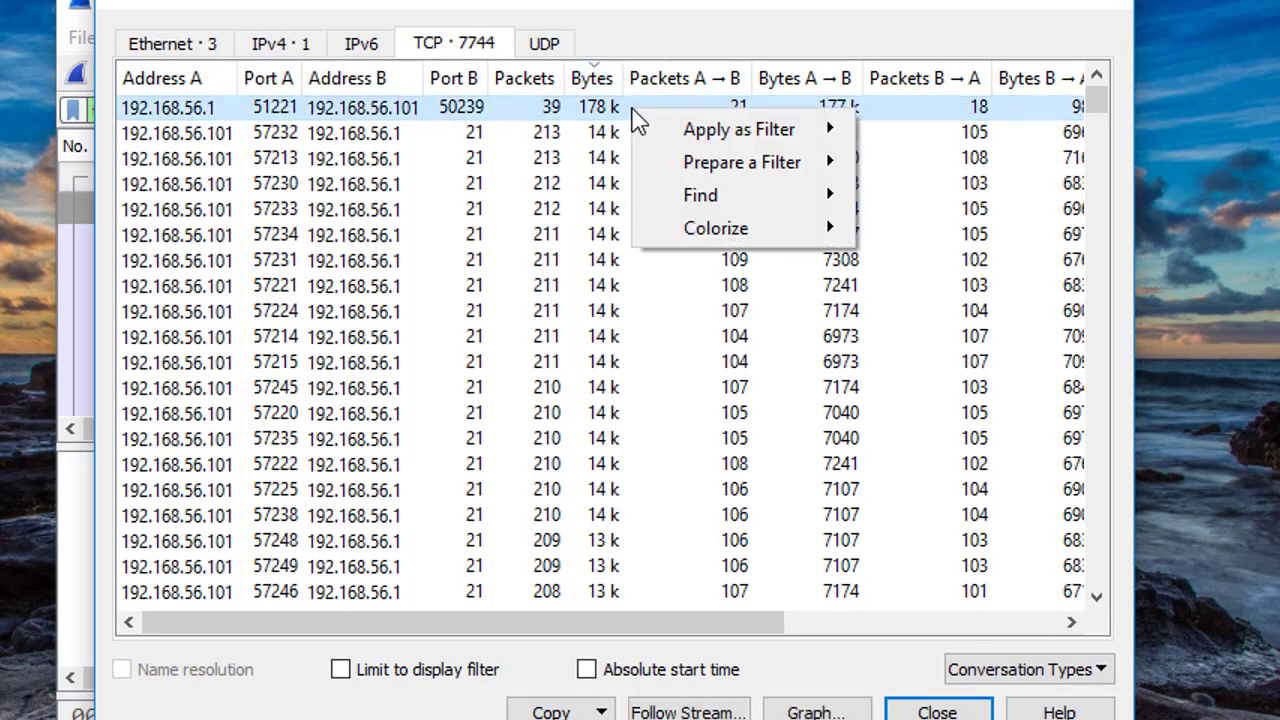
pyautogui.moveTo(739, 128)
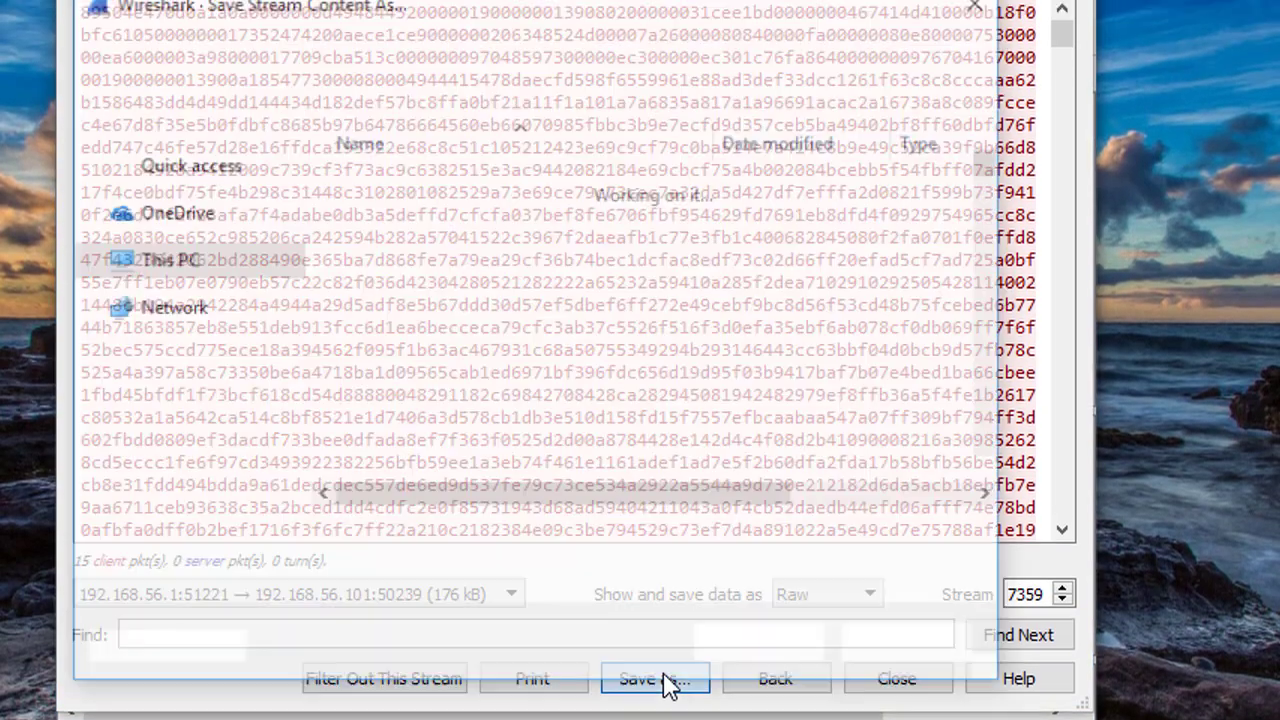
pyautogui.click(655, 678)
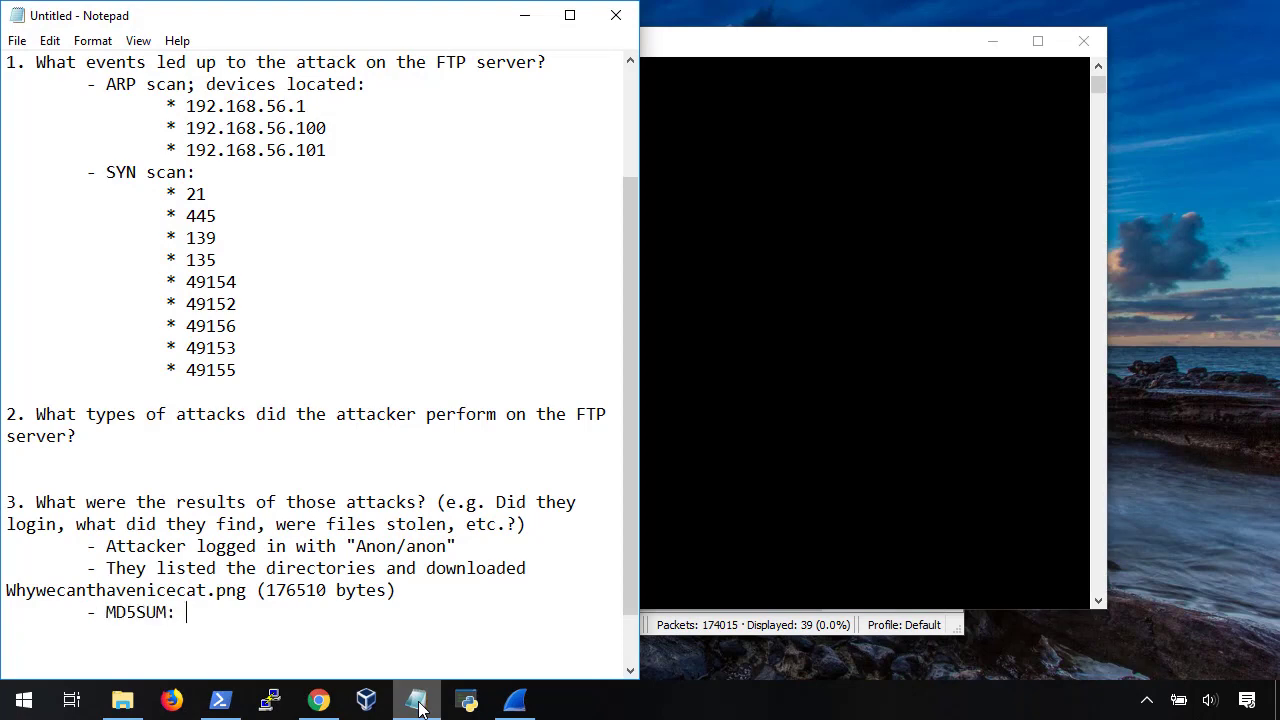
pyautogui.write('12039fd05bc2fcd3902247124edcea06 *cat.png')
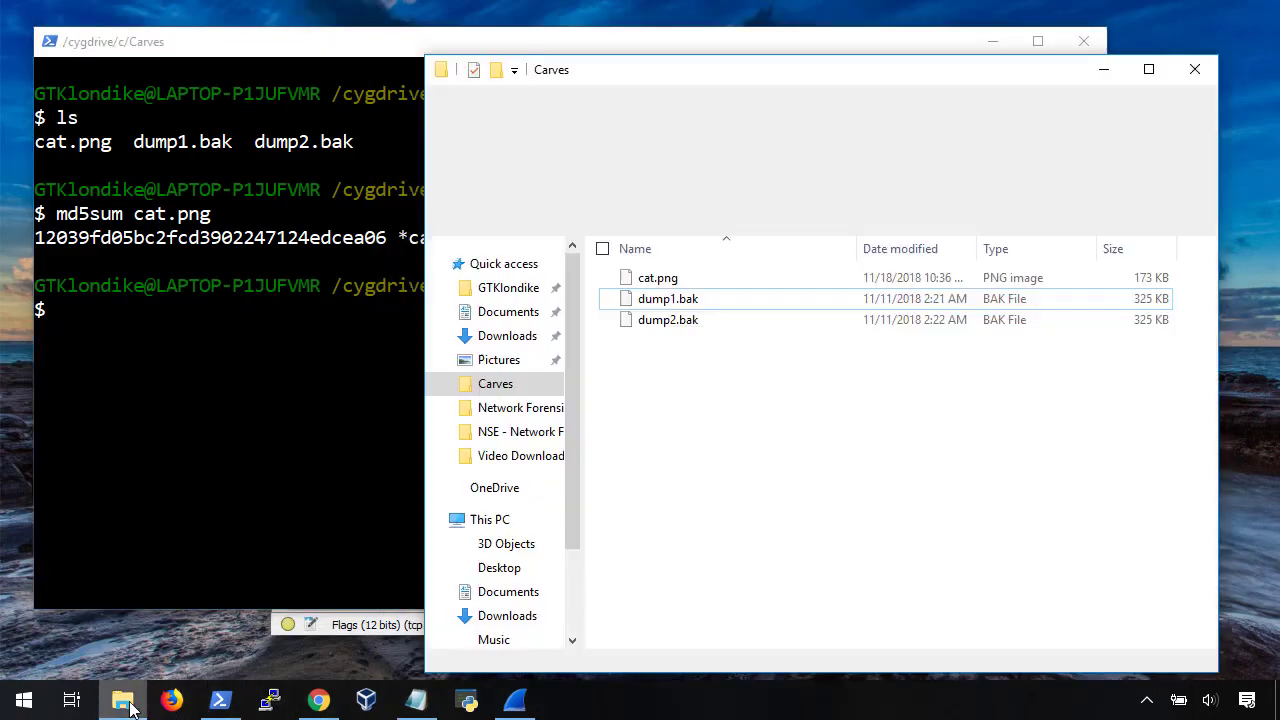
# Open cat.png from the Carves folder via its right-click Edit option
pyautogui.rightClick(657, 278)
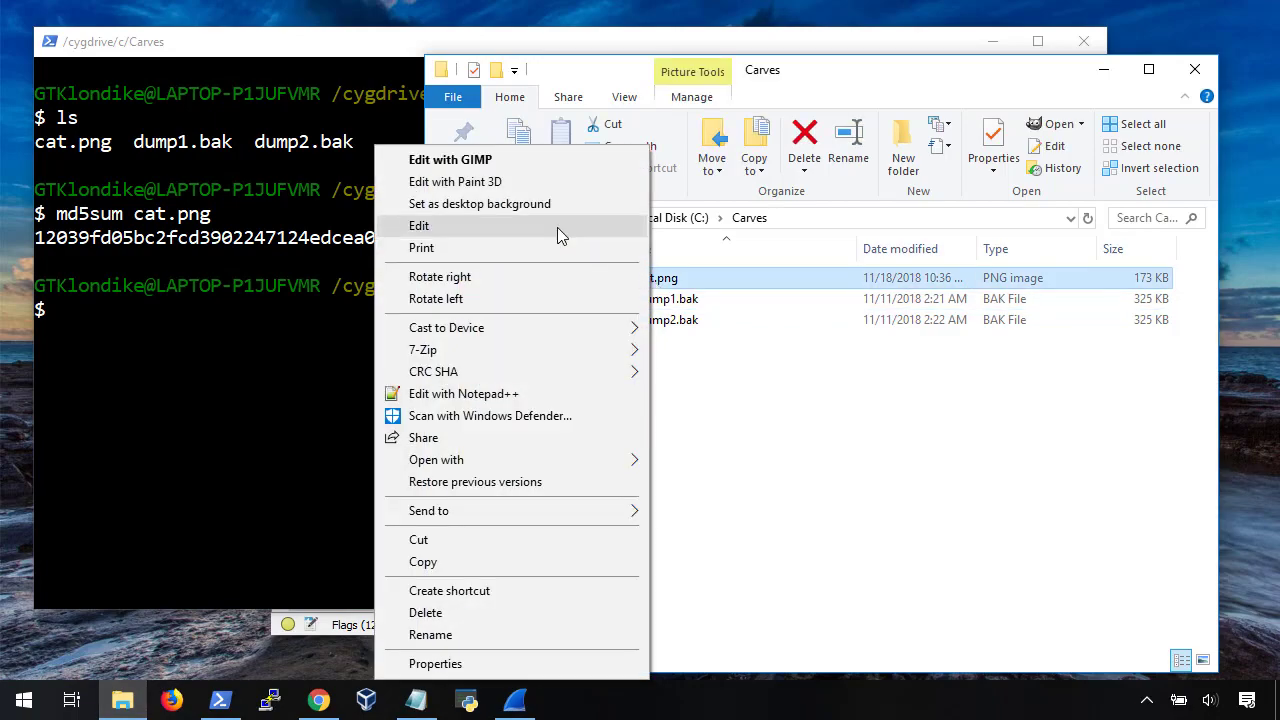
pyautogui.click(418, 225)
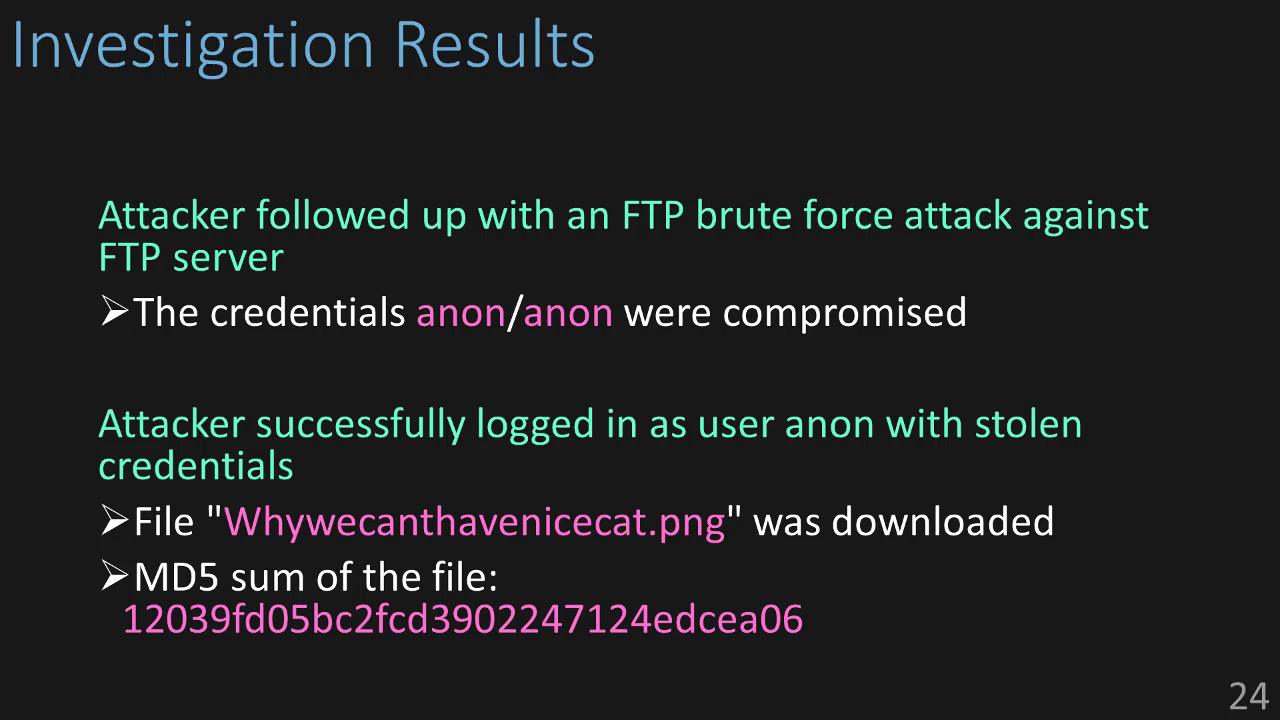
# Advance from the Investigation Results slide to slide 25 of pcap practice resources
pyautogui.press('Right')
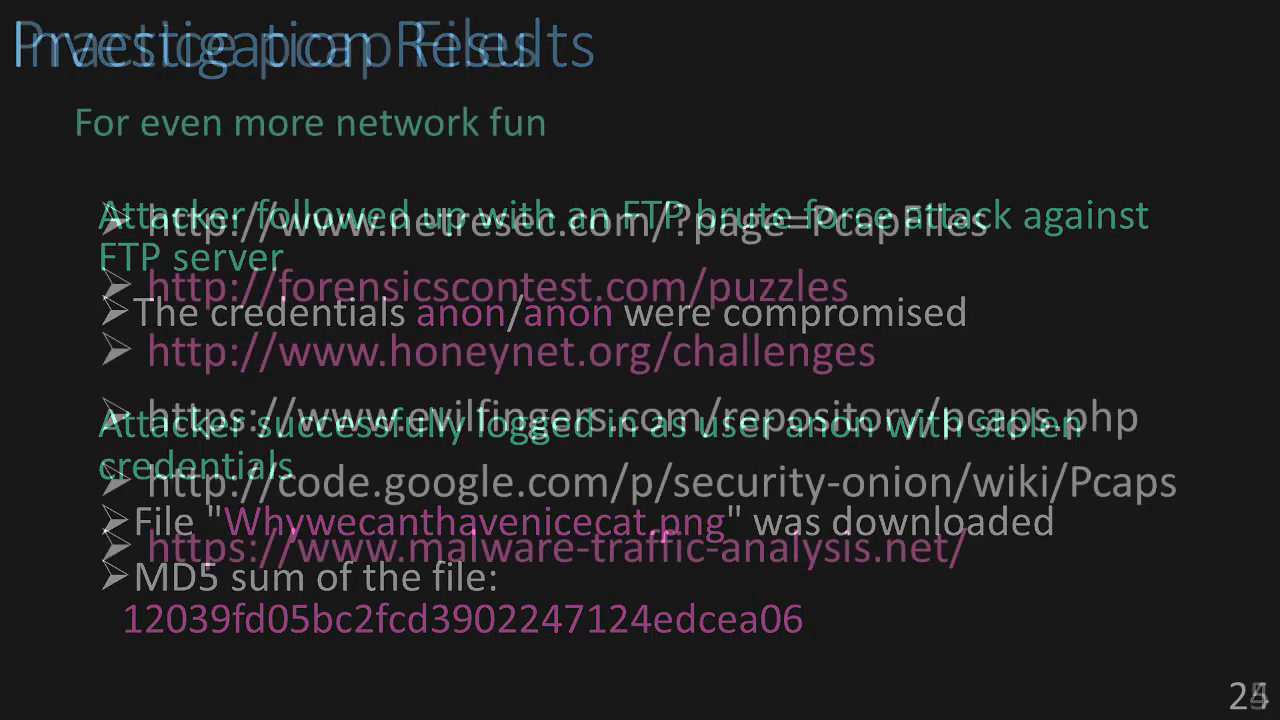